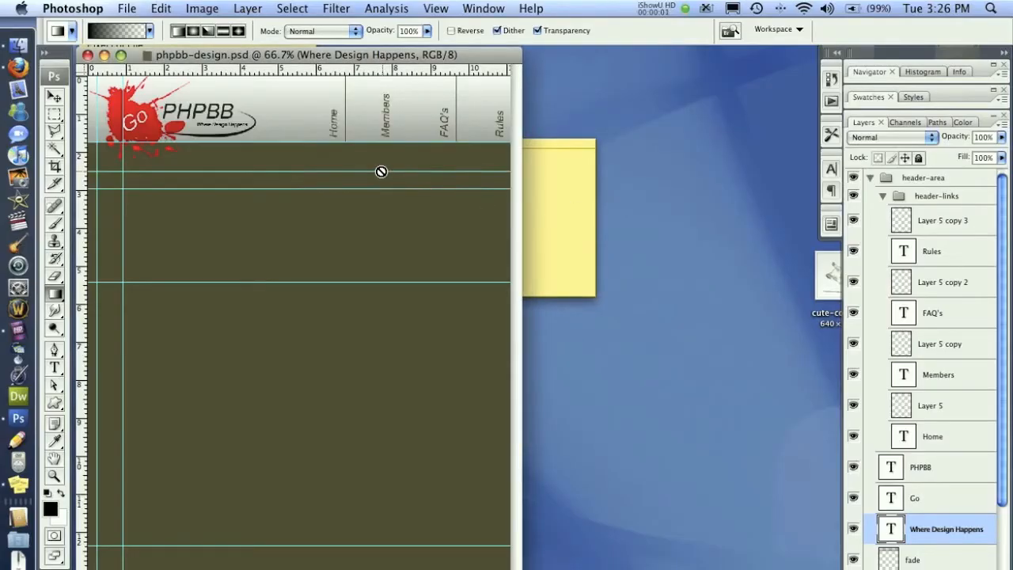
{"action": "mouse_move", "coordinate": [408, 173]}
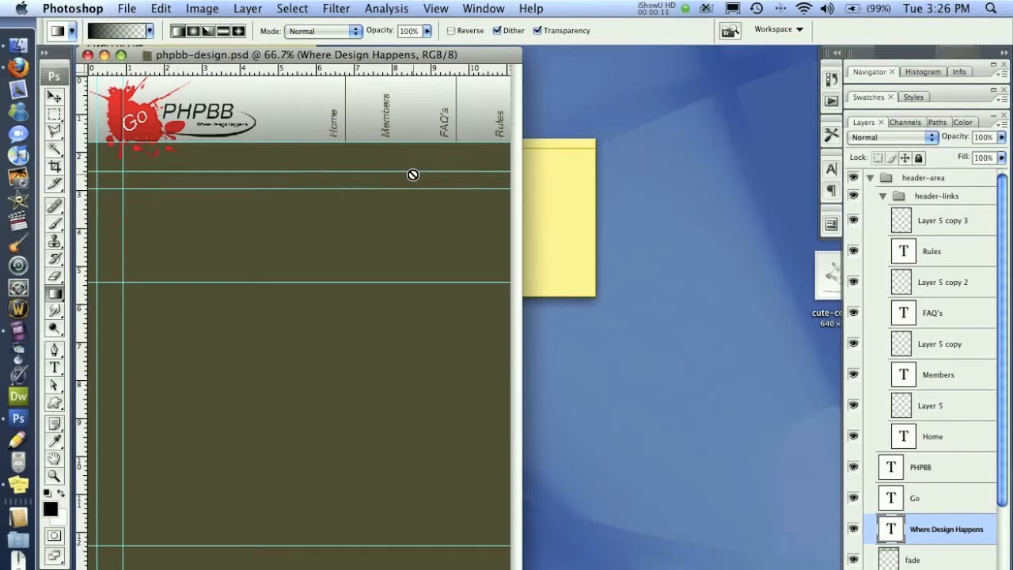
{"action": "mouse_move", "coordinate": [968, 240]}
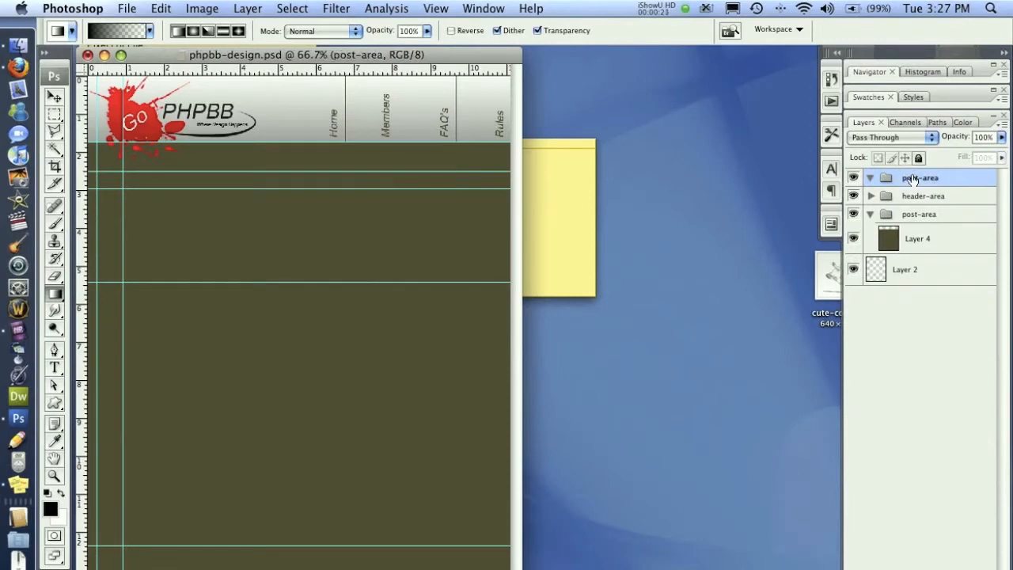
Add a new empty Layer 6 inside post-area, remove the duplicate group and select the new layer.
{"action": "left_click", "coordinate": [921, 178]}
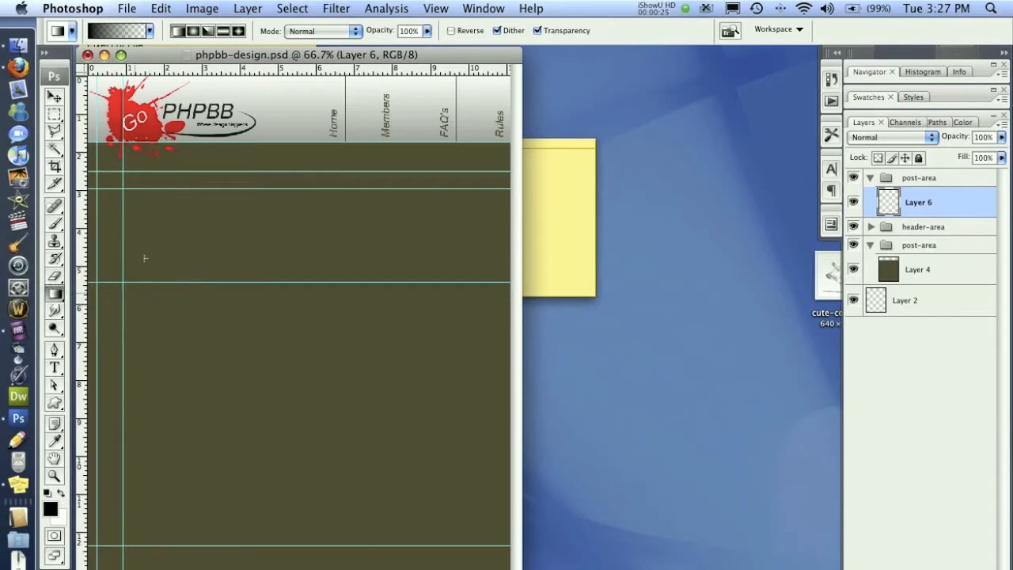
{"action": "mouse_move", "coordinate": [183, 238]}
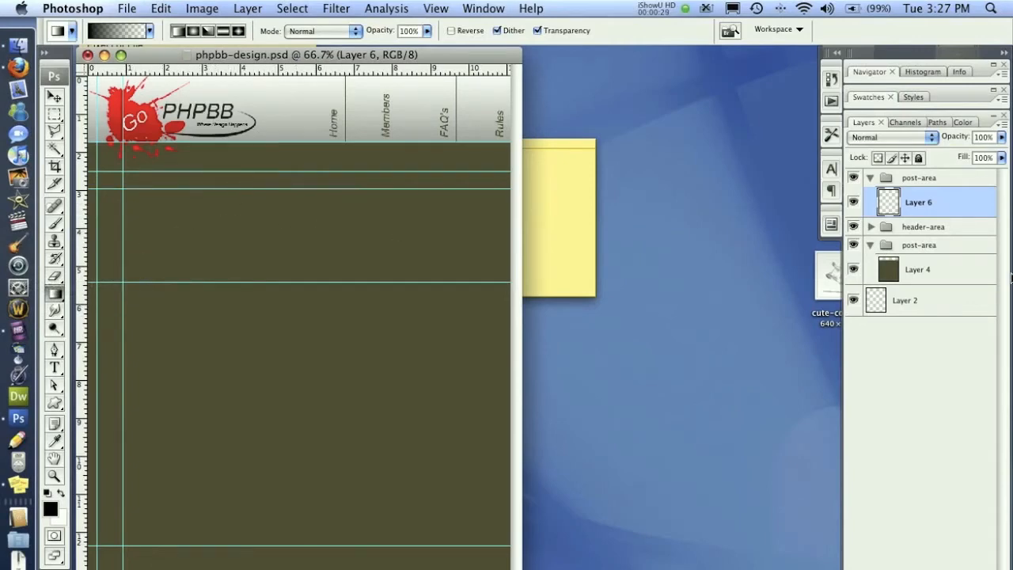
{"action": "left_click", "coordinate": [917, 269]}
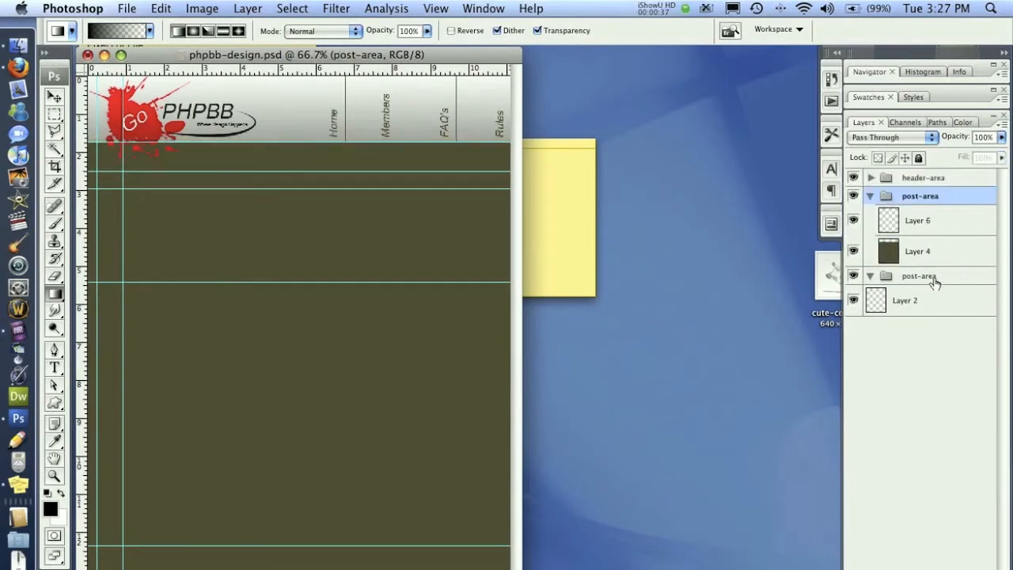
{"action": "left_click", "coordinate": [919, 275]}
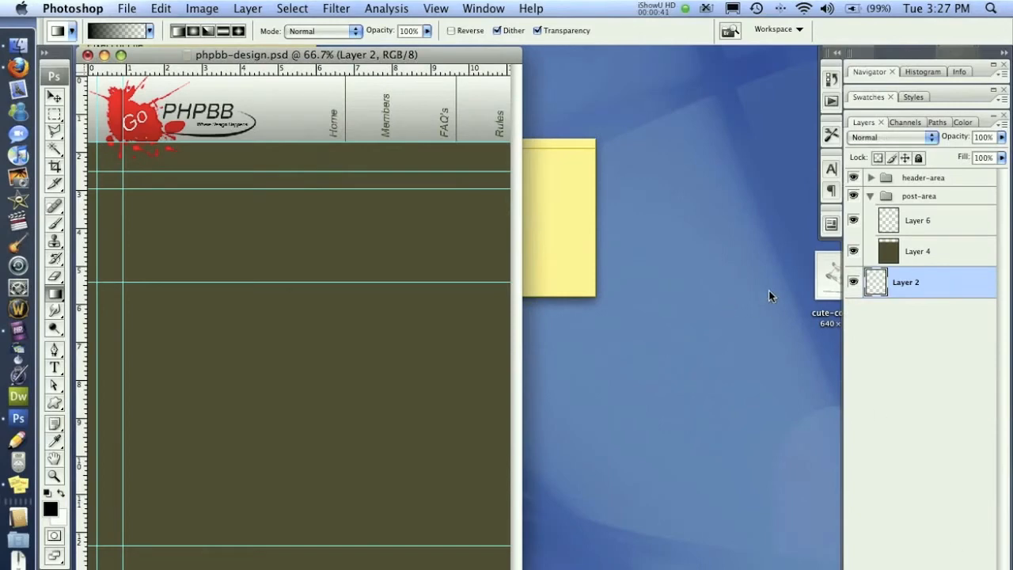
{"action": "left_click", "coordinate": [918, 220]}
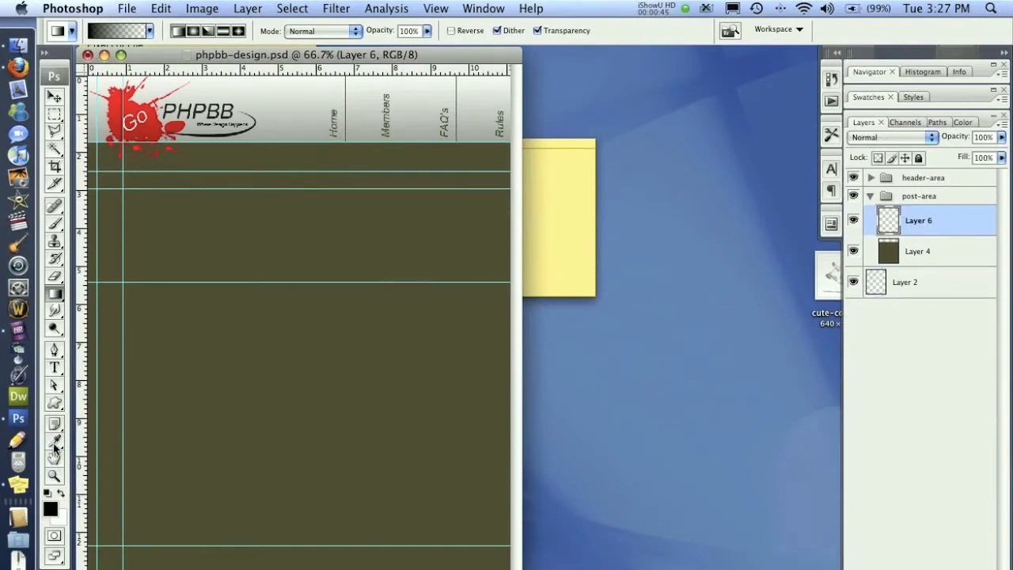
Sample the dark olive post-area background as foreground colour and select a strip below the header.
{"action": "left_click", "coordinate": [54, 443]}
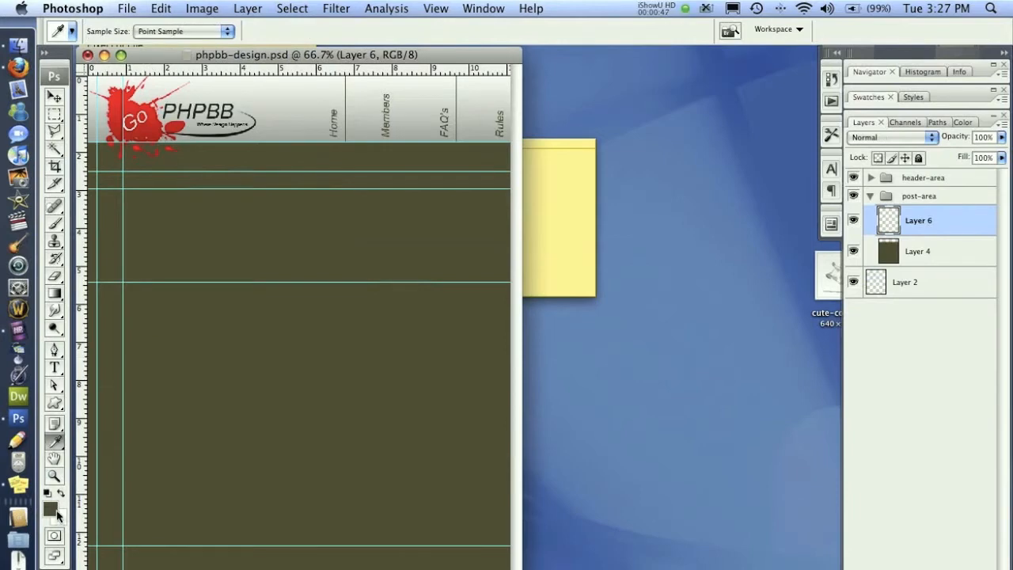
{"action": "left_click", "coordinate": [51, 508]}
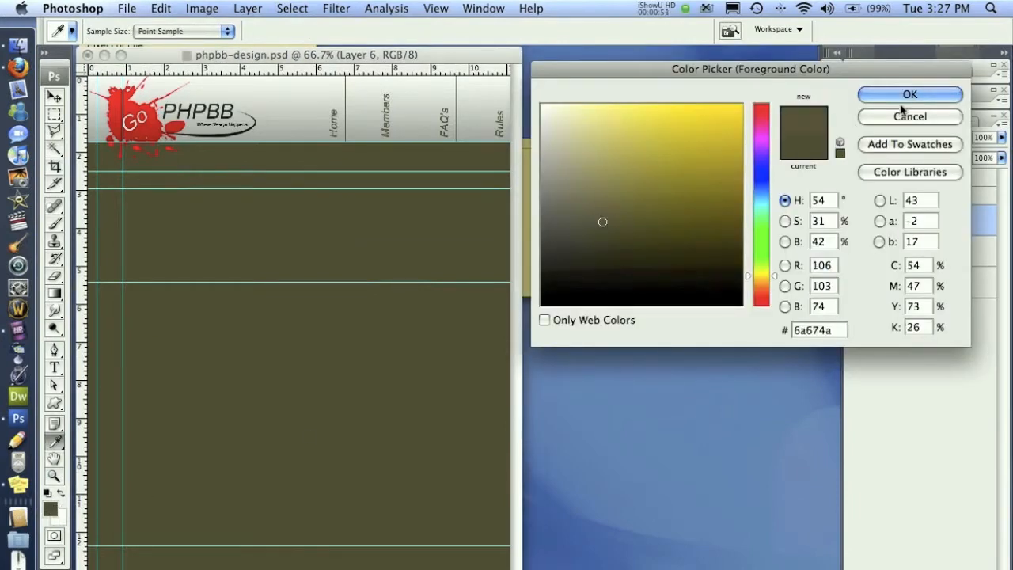
{"action": "left_click", "coordinate": [909, 95]}
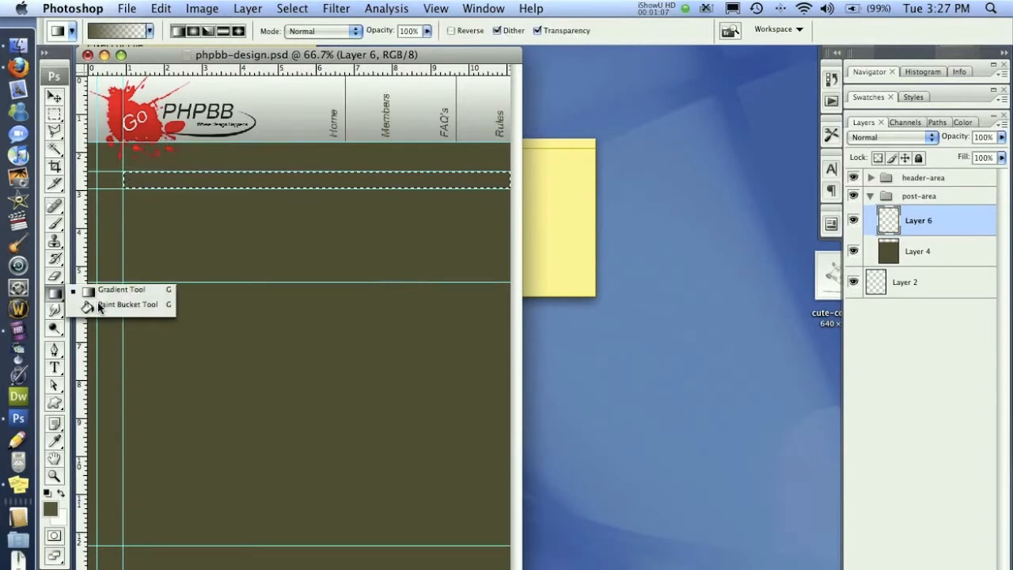
{"action": "left_click", "coordinate": [128, 304]}
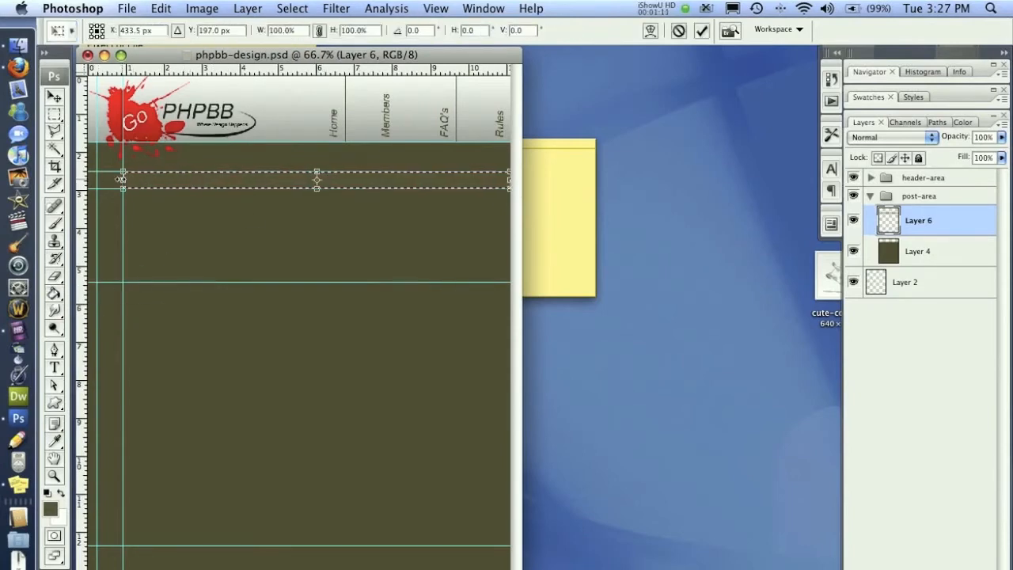
{"action": "left_click_drag", "start_coordinate": [124, 181], "coordinate": [87, 180]}
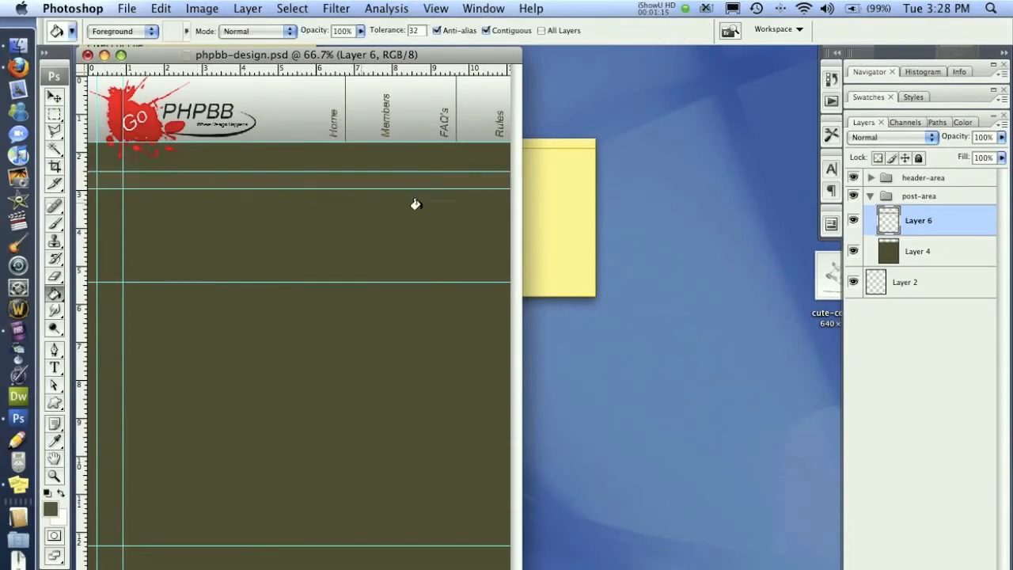
{"action": "mouse_move", "coordinate": [275, 176]}
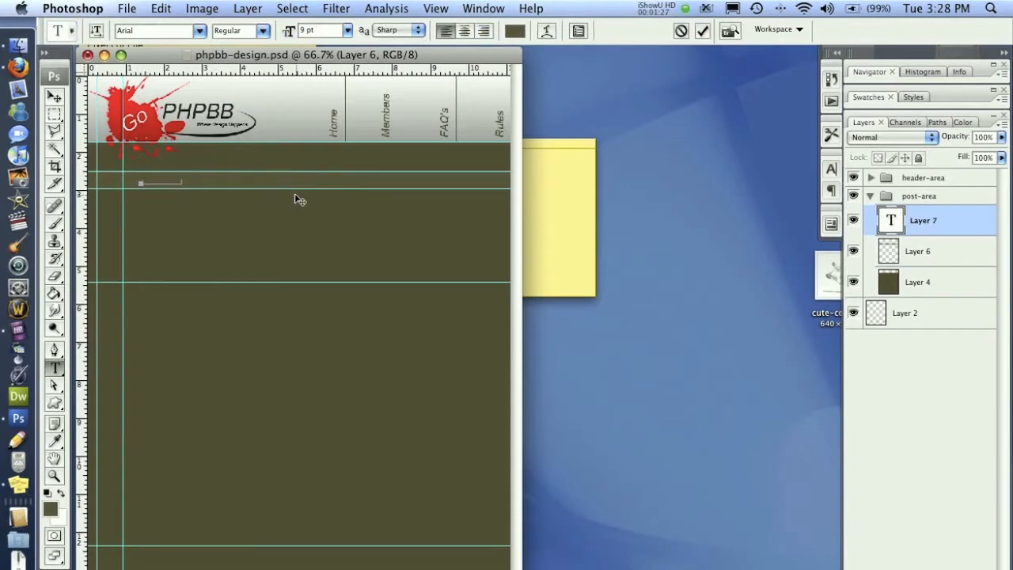
Make the 'Forum Thread Title' text black at 12 pt.
{"action": "left_click", "coordinate": [516, 30]}
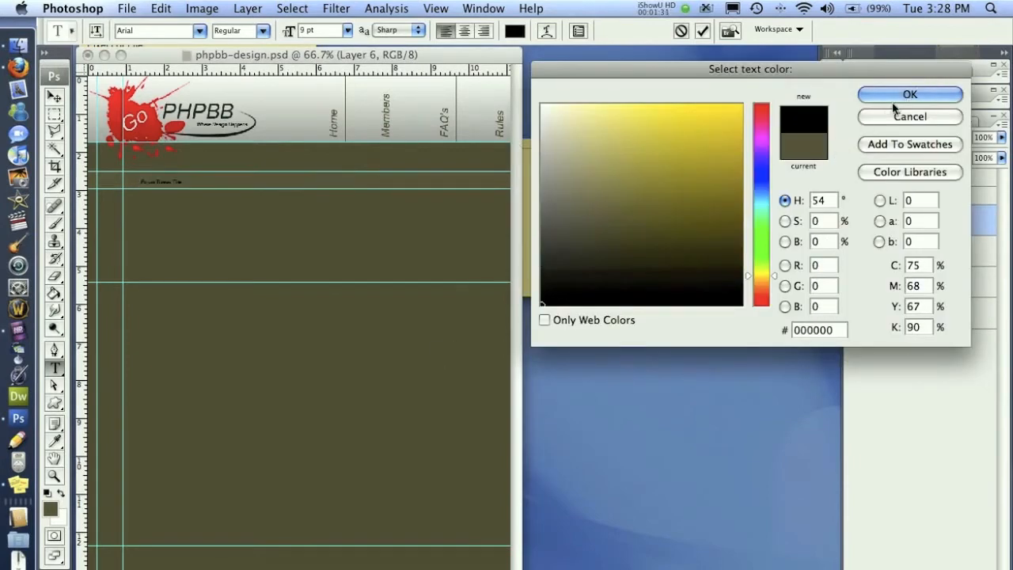
{"action": "left_click", "coordinate": [908, 95]}
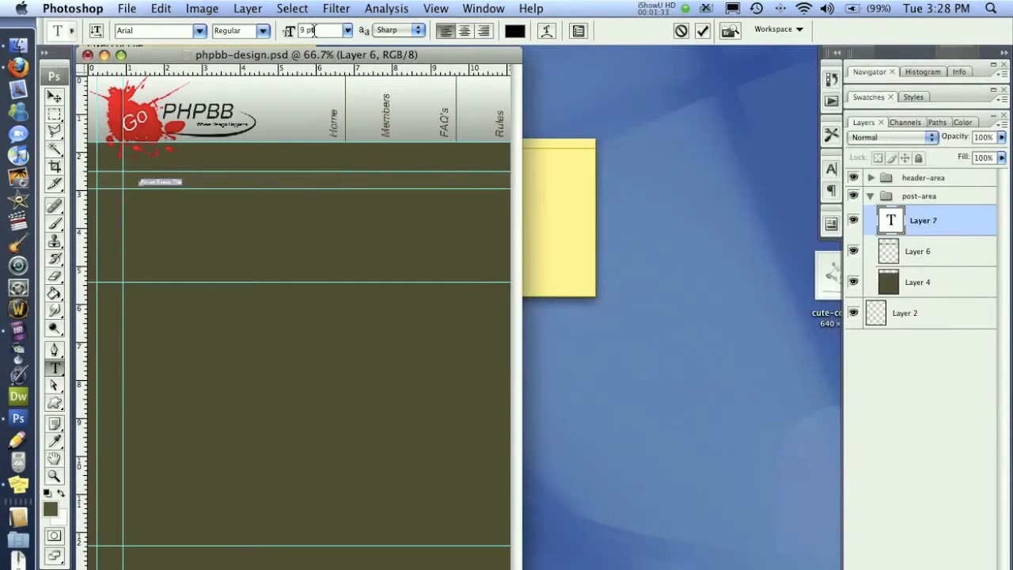
{"action": "type", "text": "12 pt"}
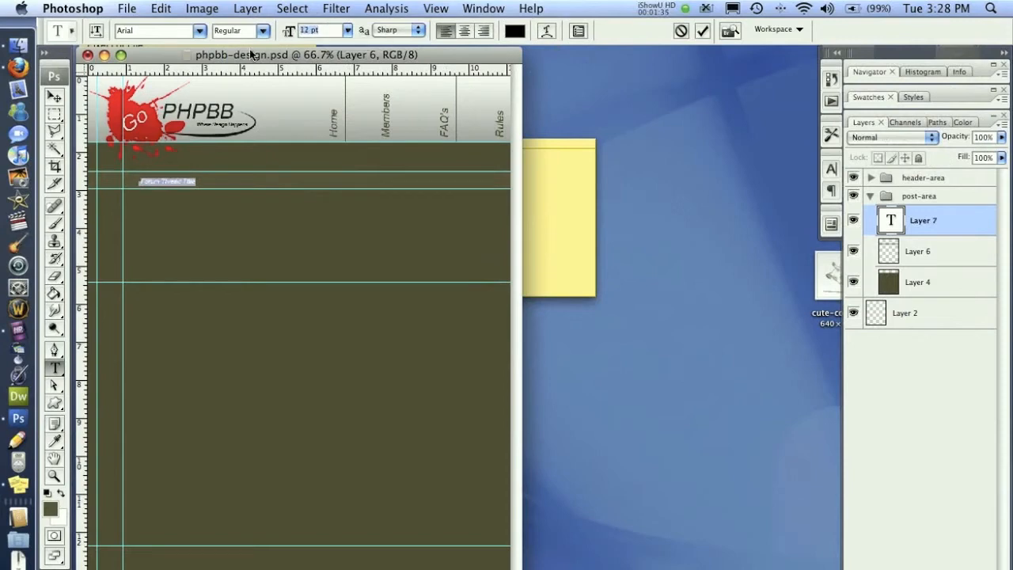
{"action": "left_click", "coordinate": [54, 98]}
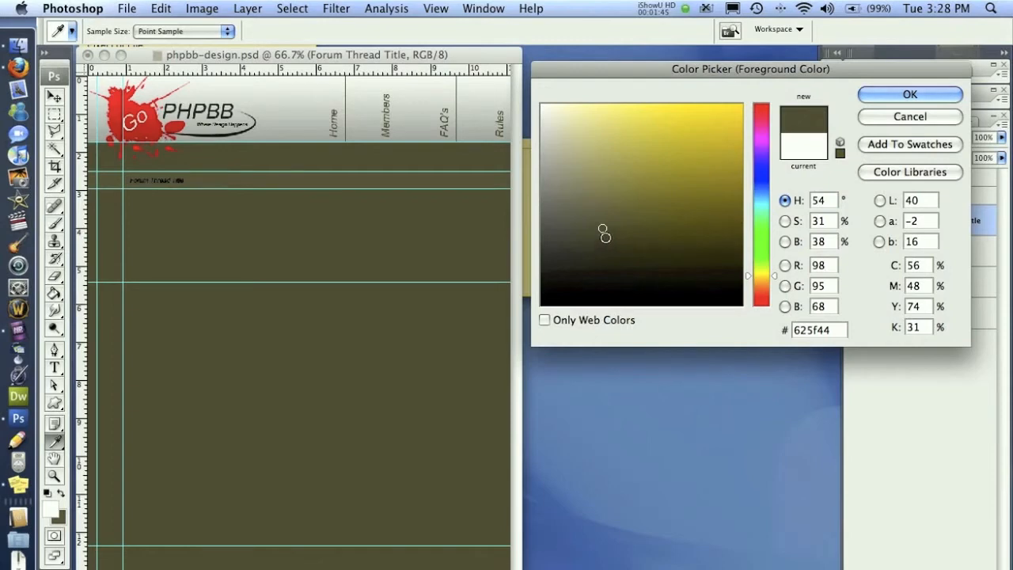
Pick a darker olive foreground and mark out a small square left of the title on a new Layer 7.
{"action": "left_click", "coordinate": [604, 234]}
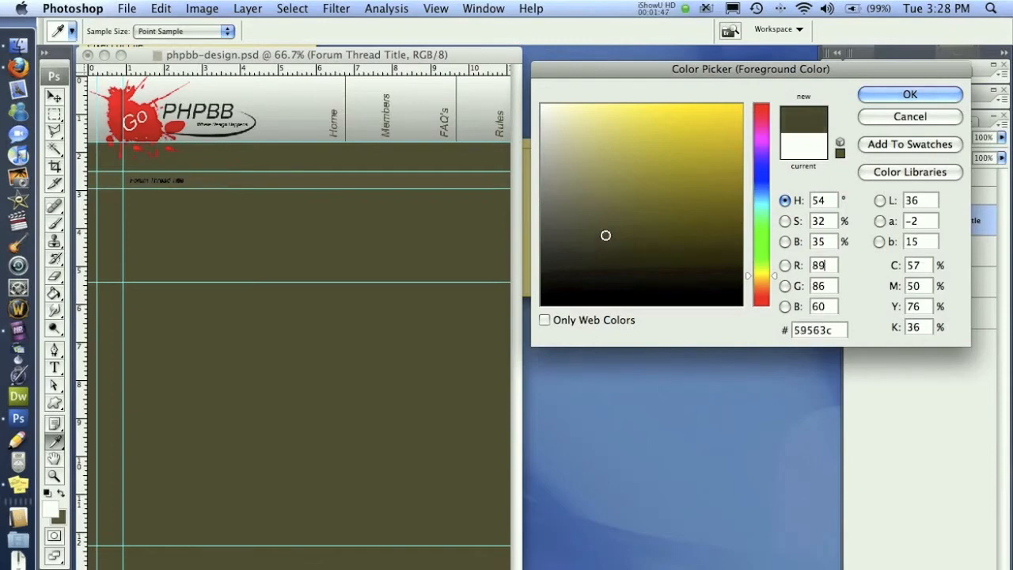
{"action": "left_click", "coordinate": [909, 95]}
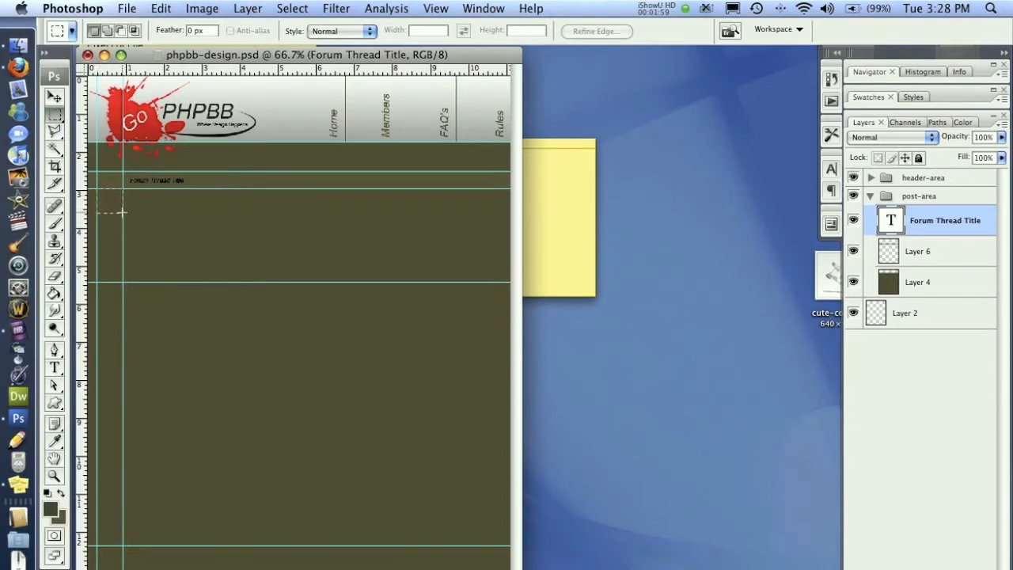
{"action": "left_click_drag", "start_coordinate": [95, 198], "coordinate": [127, 219]}
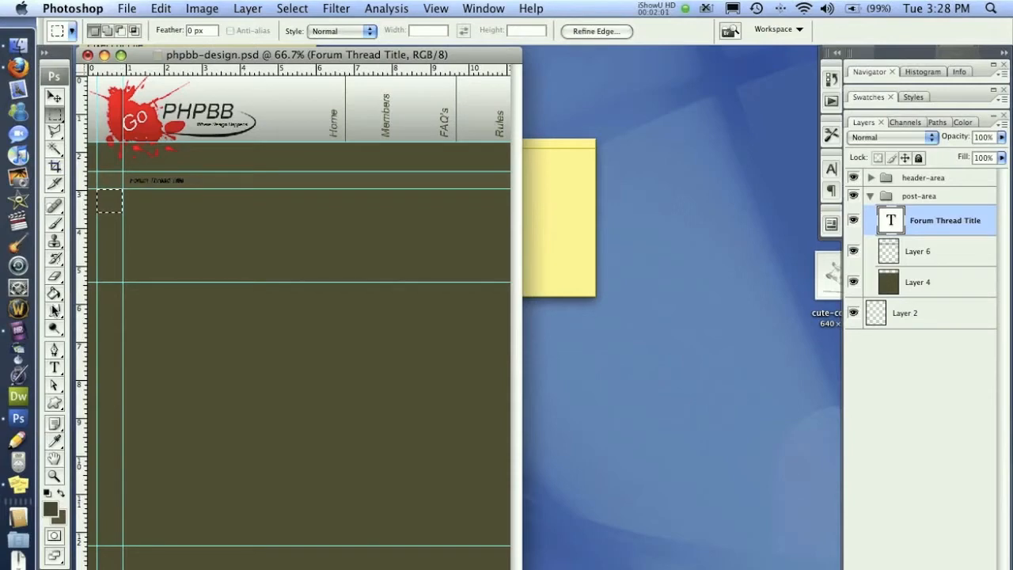
{"action": "left_click", "coordinate": [54, 293]}
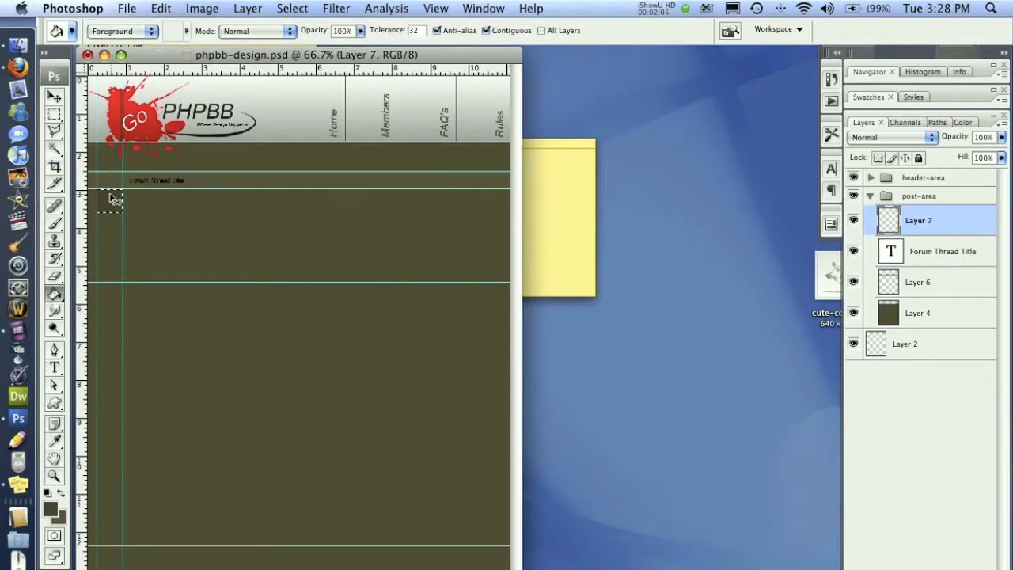
Create a new 35 × 35 px transparent document for the dark olive square.
{"action": "left_click", "coordinate": [126, 10]}
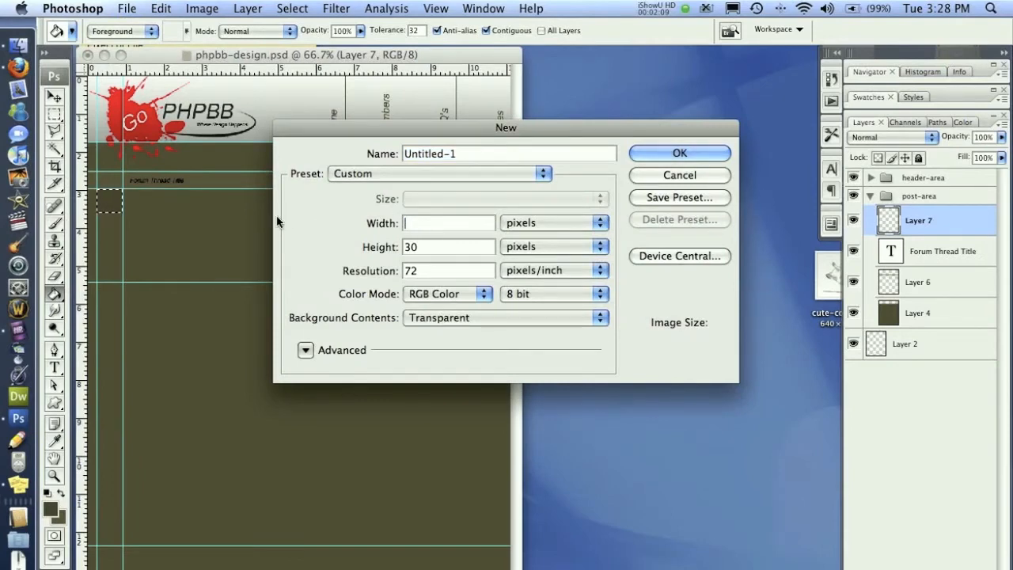
{"action": "type", "text": "35"}
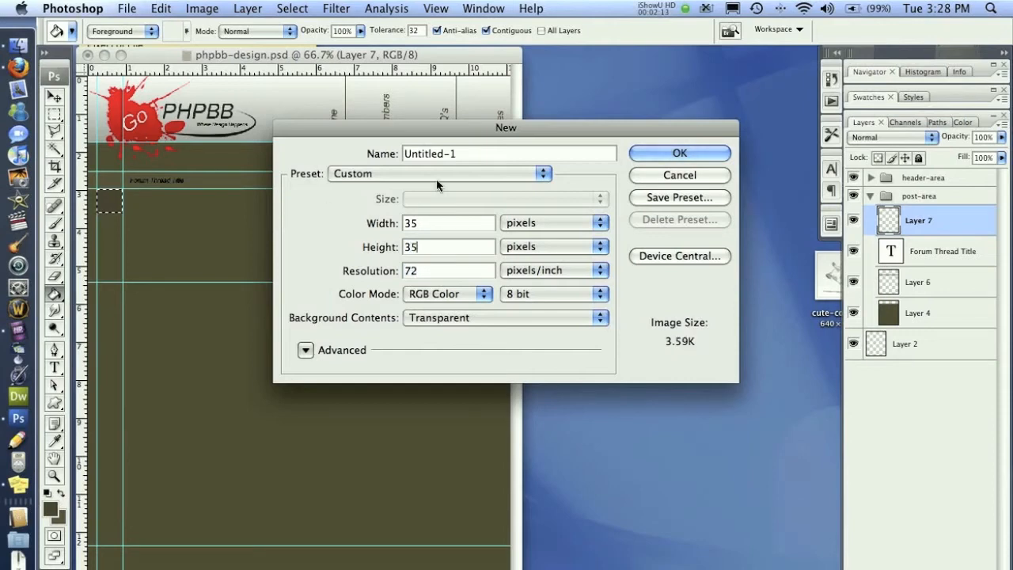
{"action": "left_click", "coordinate": [678, 152]}
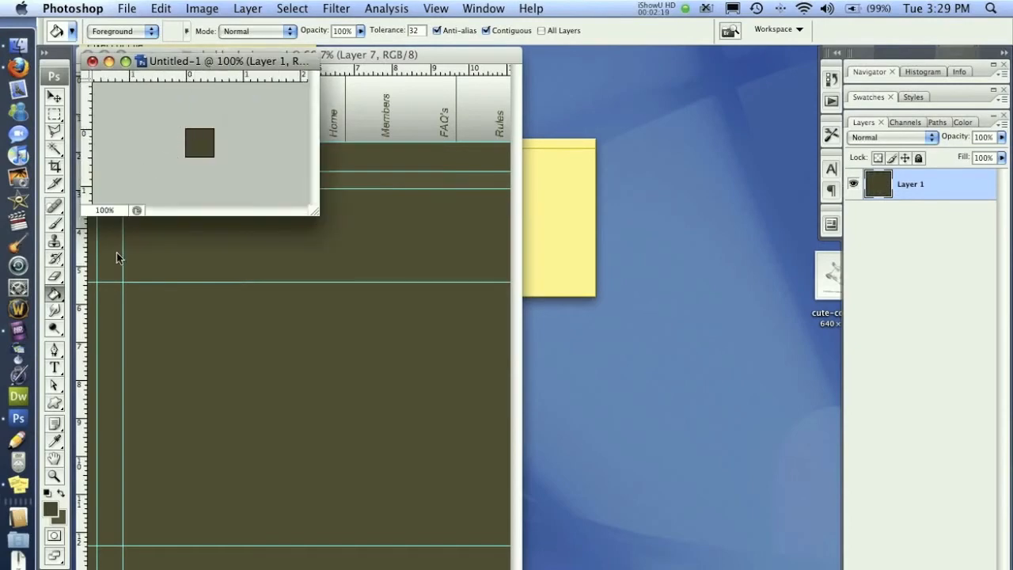
{"action": "mouse_move", "coordinate": [943, 196]}
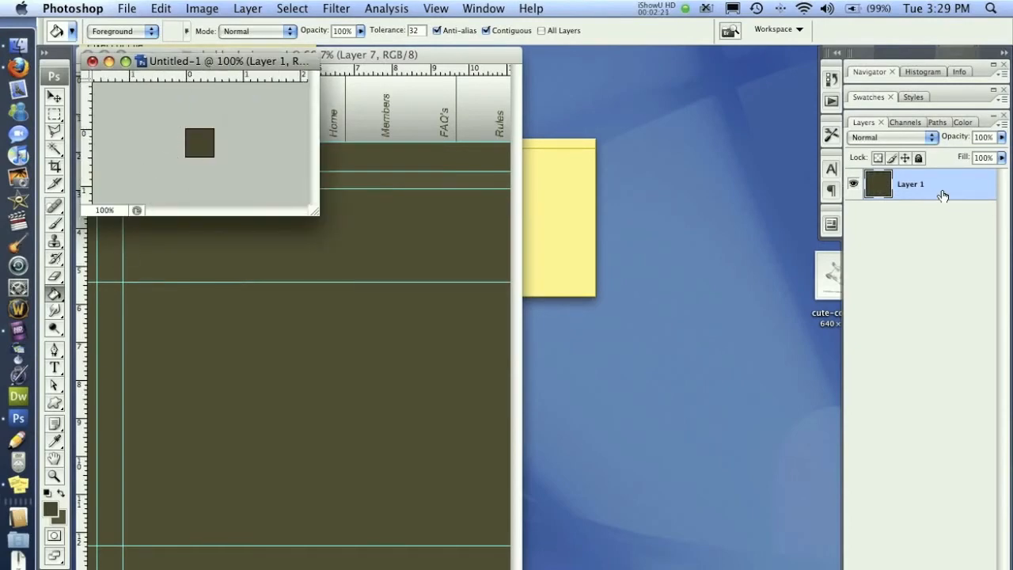
Apply a Bevel and Emboss layer style with Chisel Hard technique and a gloss contour to the square.
{"action": "double_click", "coordinate": [910, 183]}
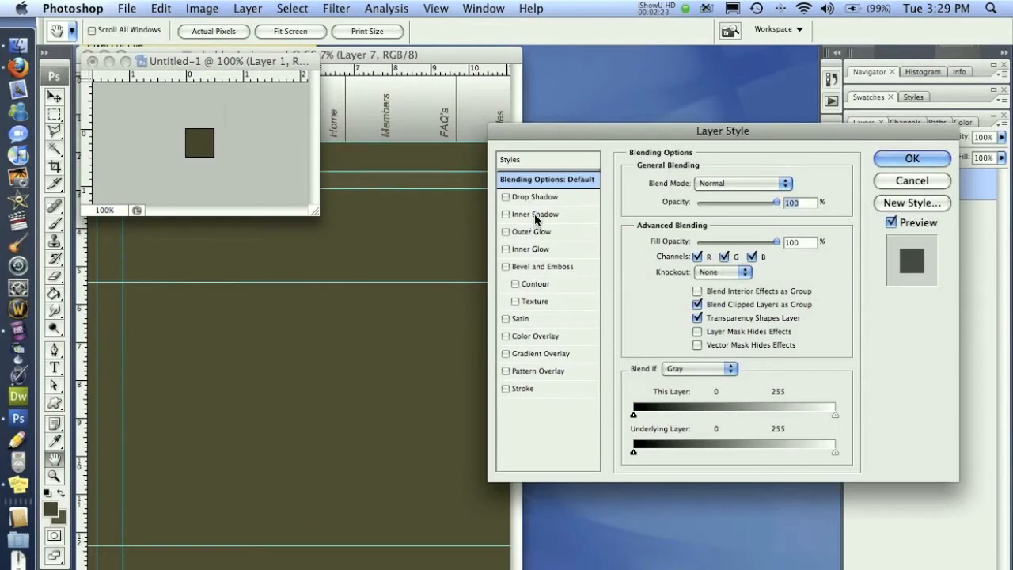
{"action": "left_click", "coordinate": [538, 266]}
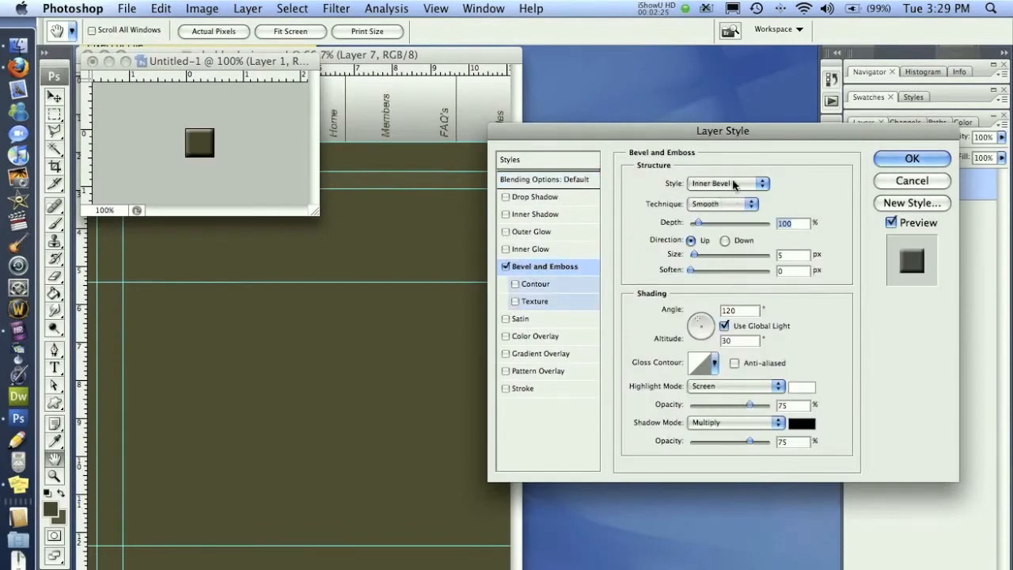
{"action": "left_click", "coordinate": [722, 202]}
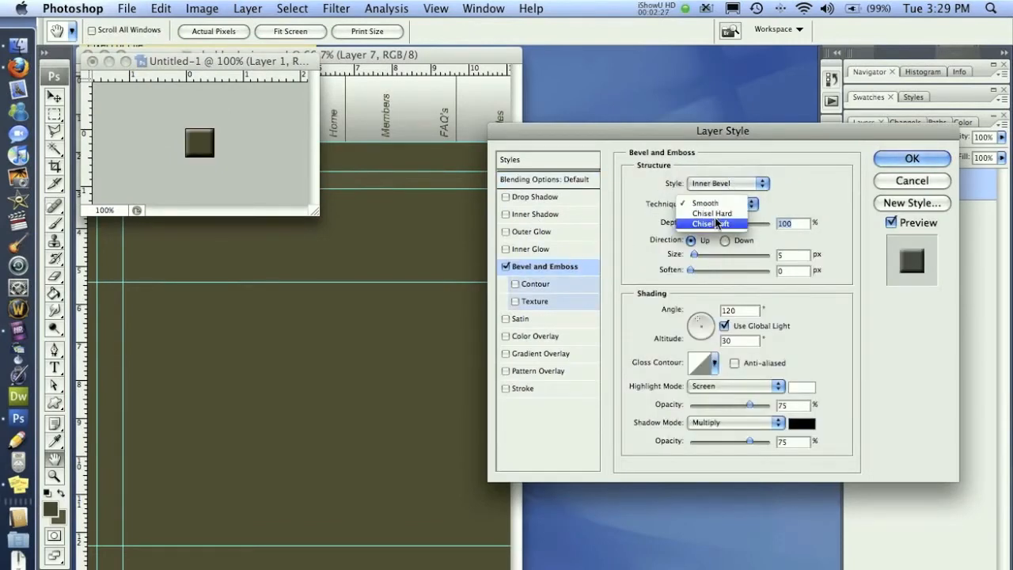
{"action": "left_click", "coordinate": [712, 212]}
{"action": "type", "text": "2"}
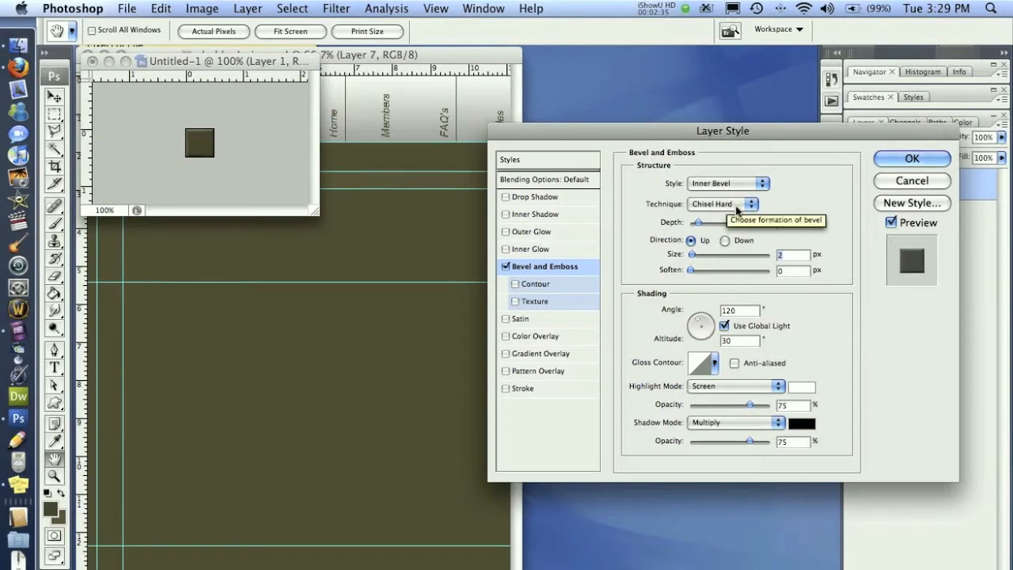
{"action": "left_click", "coordinate": [703, 363]}
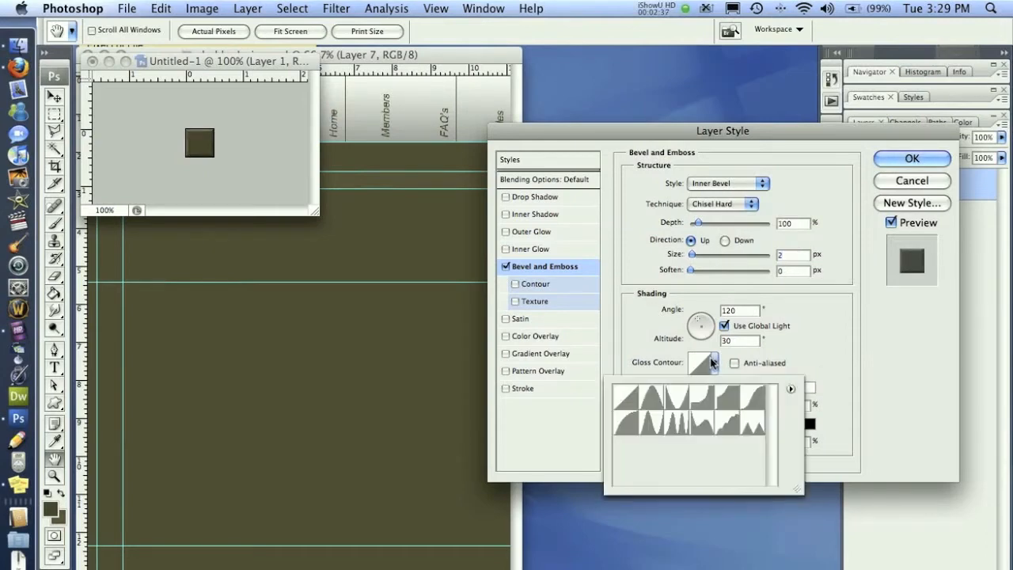
{"action": "left_click", "coordinate": [650, 419]}
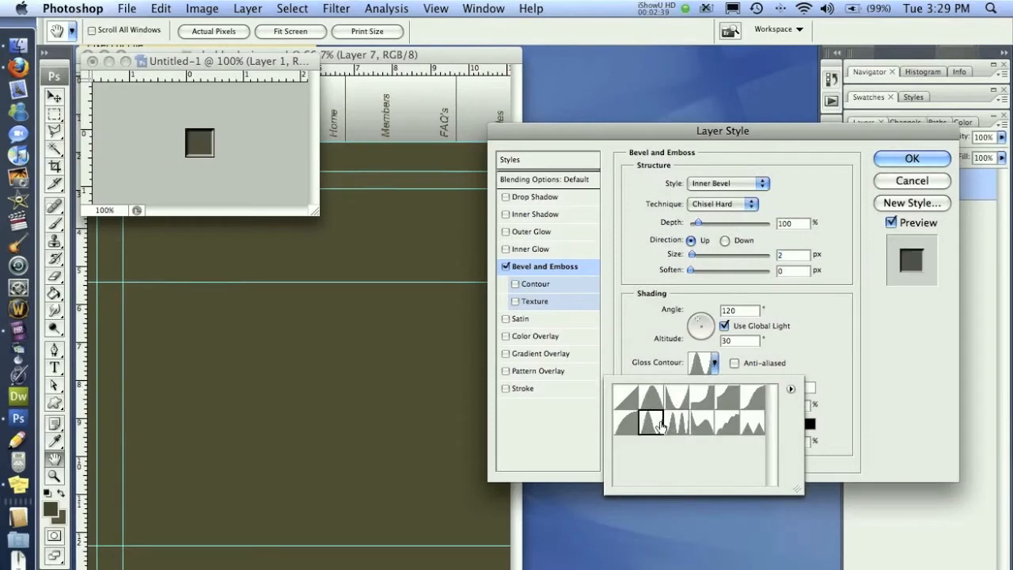
{"action": "left_click", "coordinate": [650, 397]}
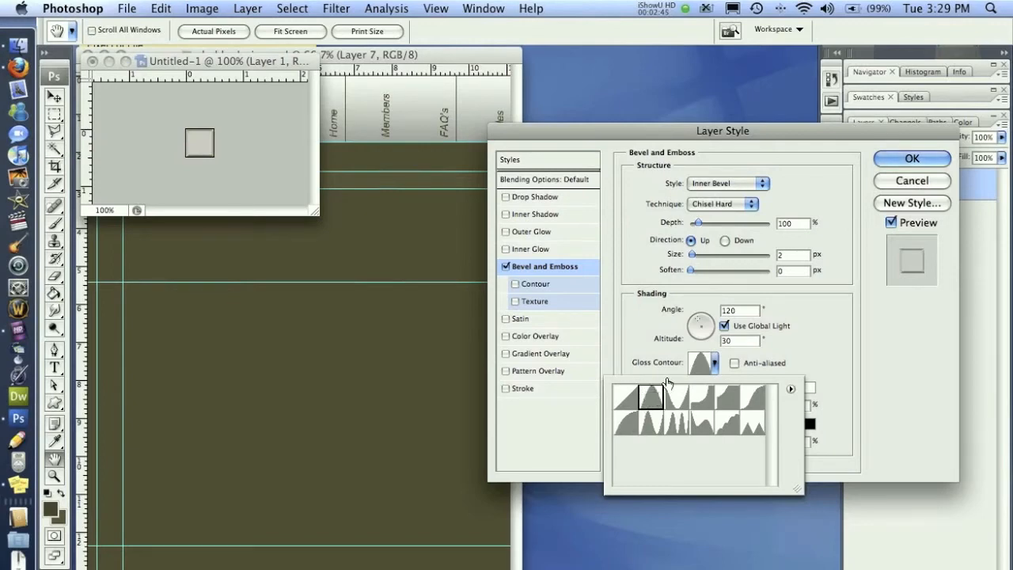
{"action": "left_click", "coordinate": [911, 158]}
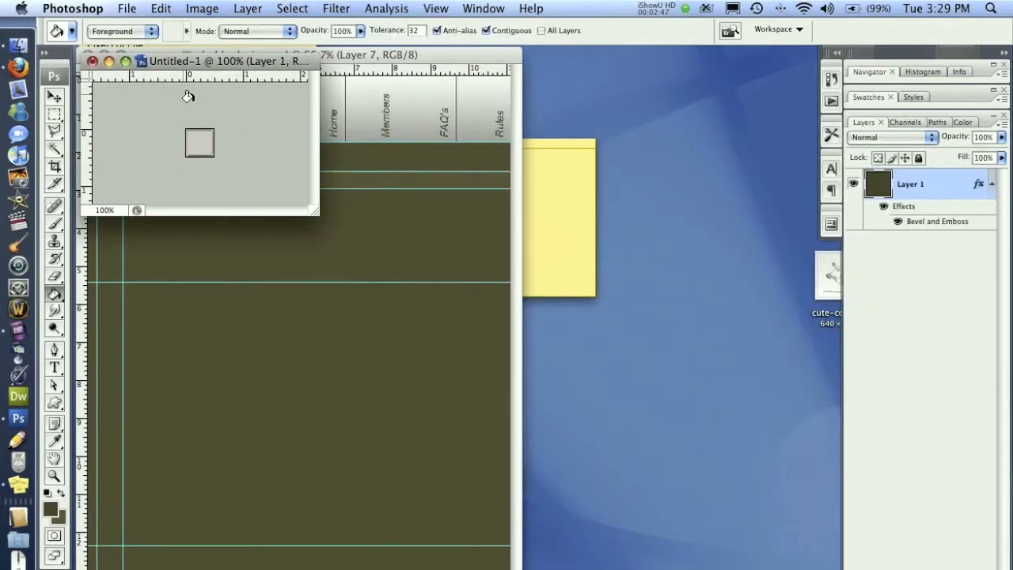
In Save As, create a new 'status' folder inside phpbb-pfl-design.
{"action": "left_click", "coordinate": [127, 10]}
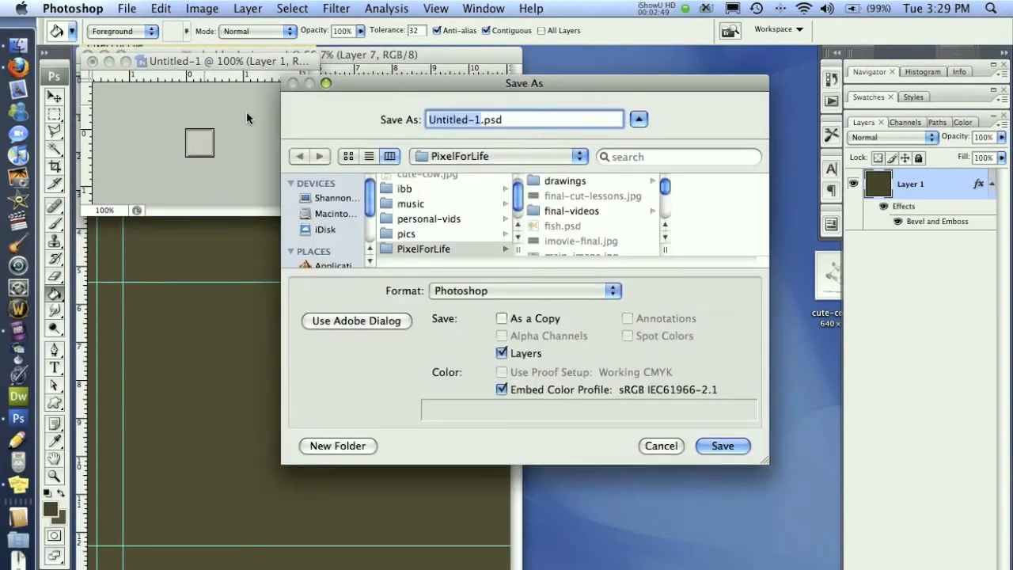
{"action": "mouse_move", "coordinate": [405, 332]}
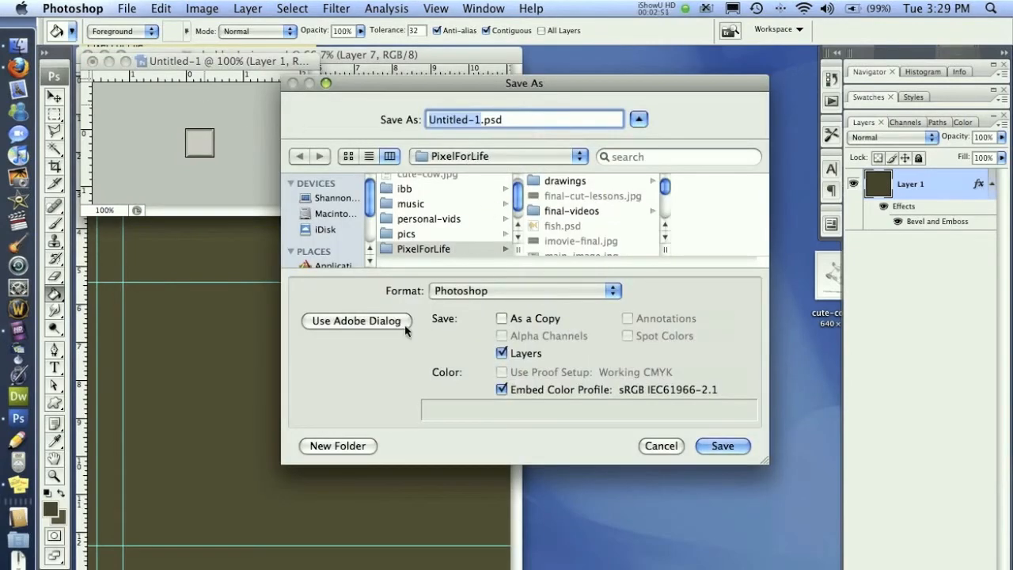
{"action": "left_click", "coordinate": [337, 446]}
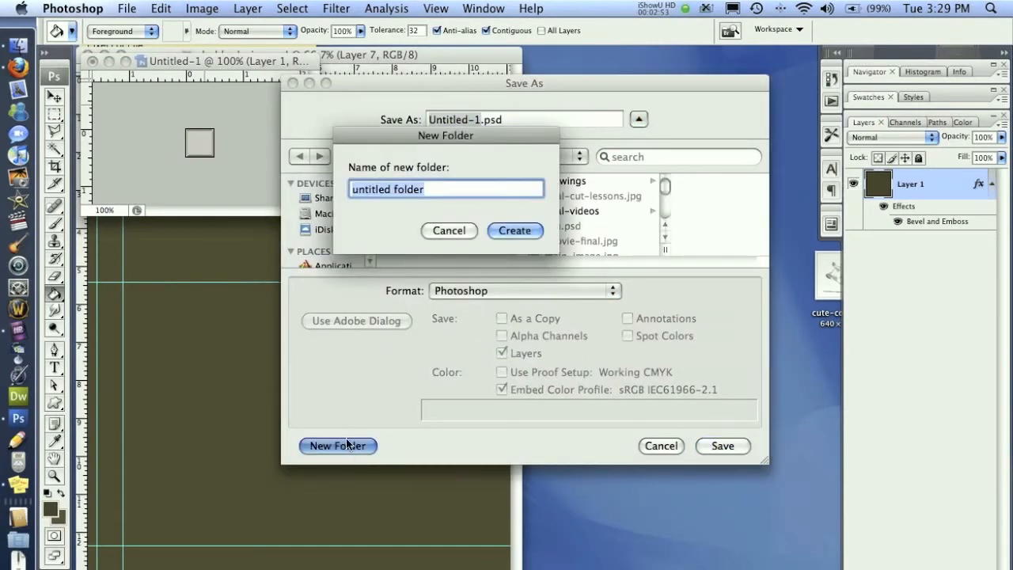
{"action": "type", "text": "phpbb"}
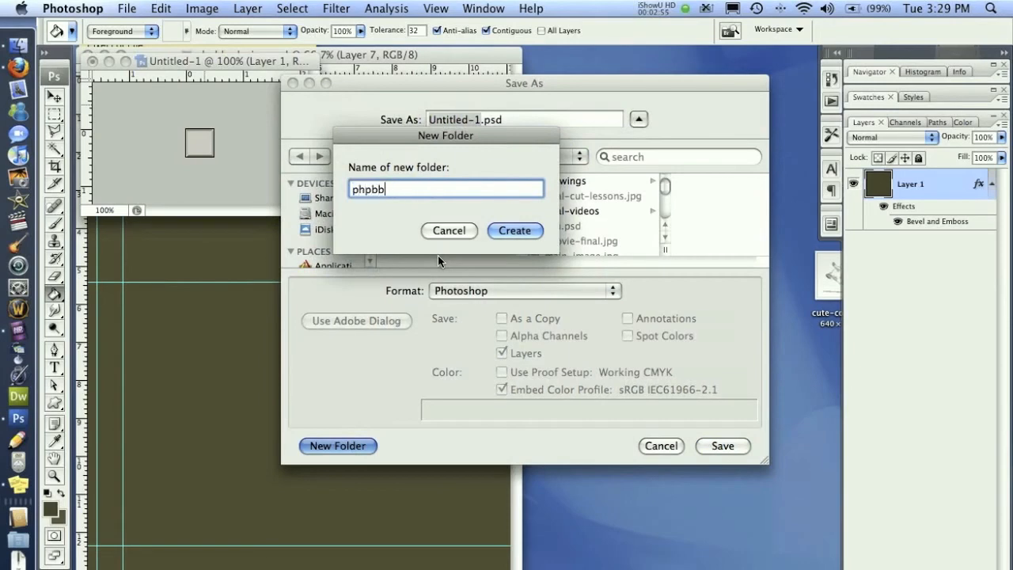
{"action": "type", "text": "-pfl-desig"}
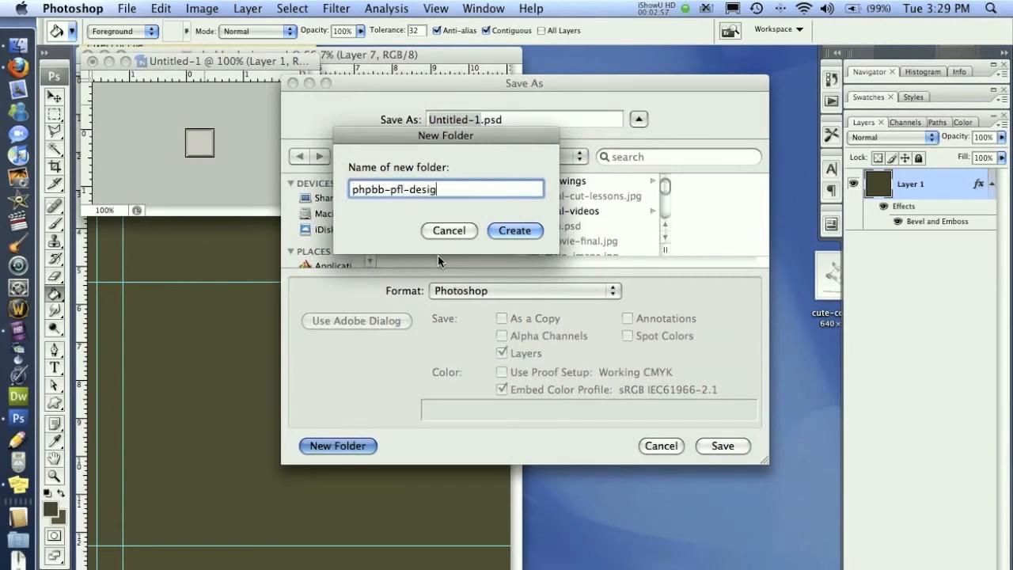
{"action": "left_click", "coordinate": [514, 231]}
{"action": "type", "text": "statut"}
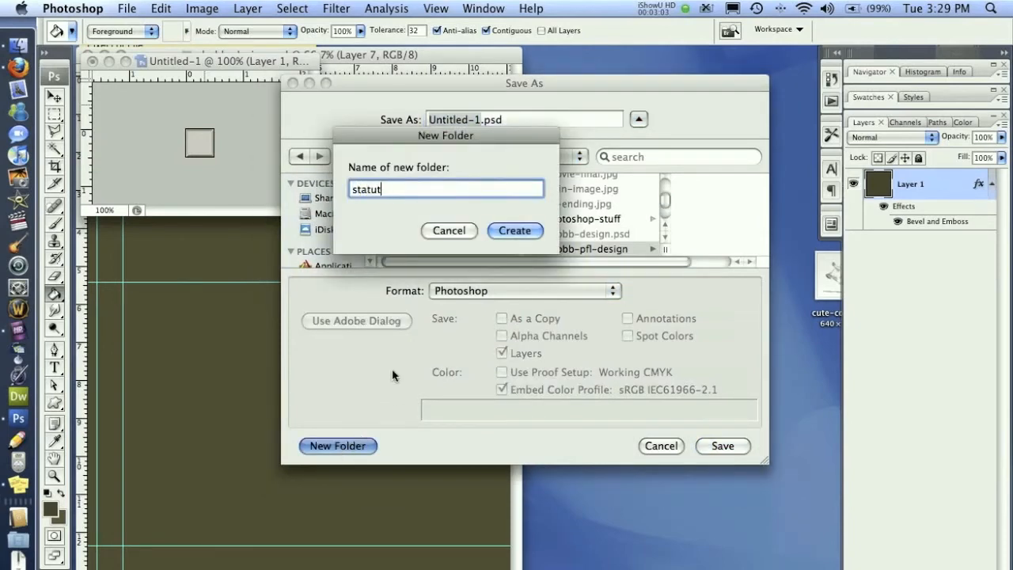
{"action": "type", "text": "s"}
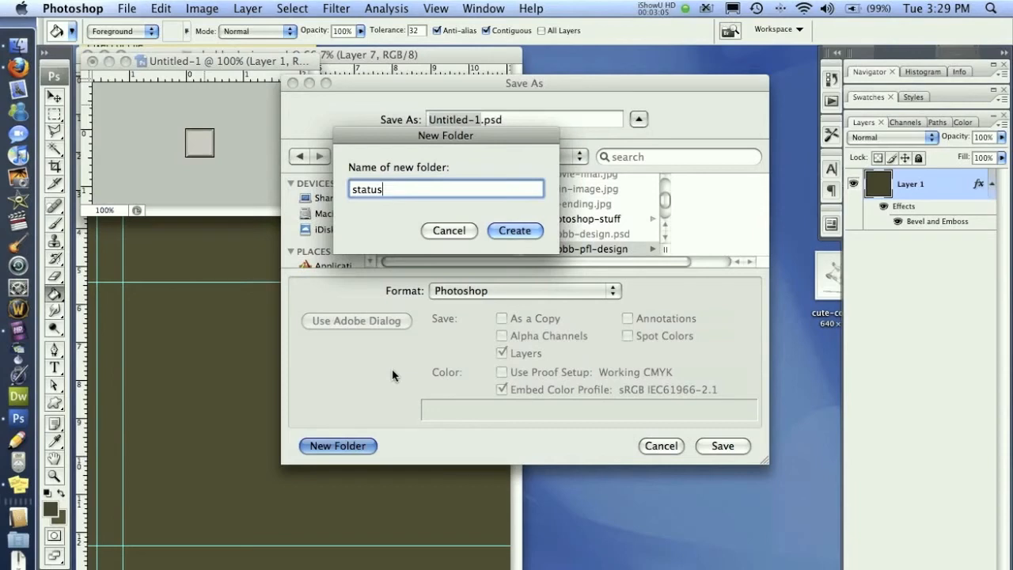
{"action": "left_click", "coordinate": [514, 231]}
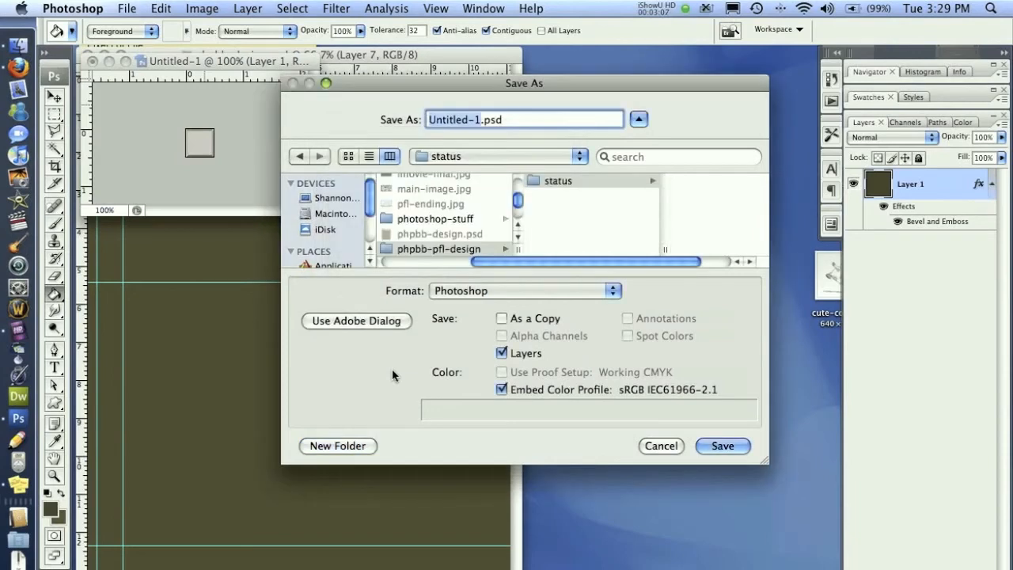
Save the bevelled square icon as a JPEG into the status folder.
{"action": "left_click", "coordinate": [524, 291]}
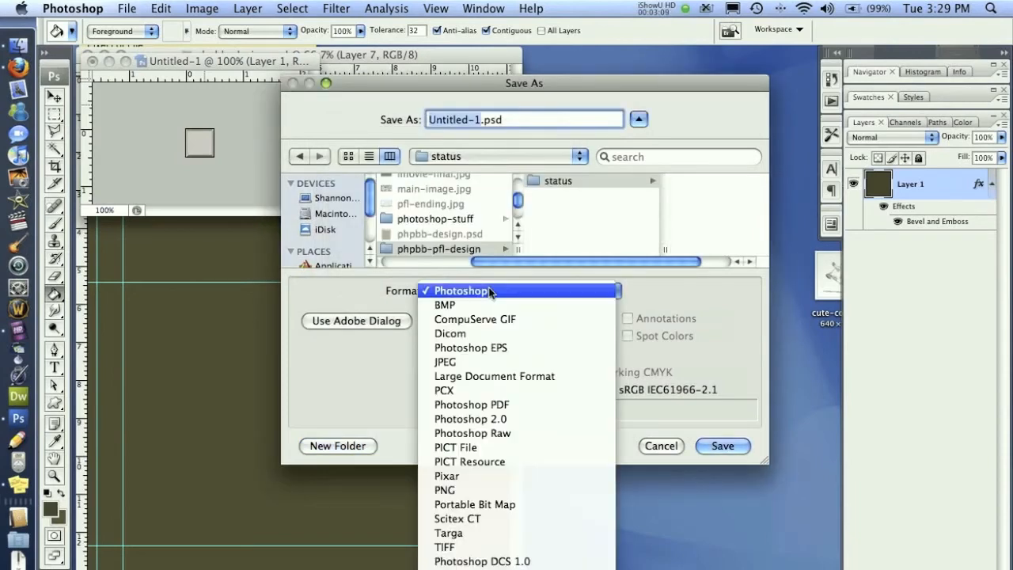
{"action": "left_click", "coordinate": [445, 361]}
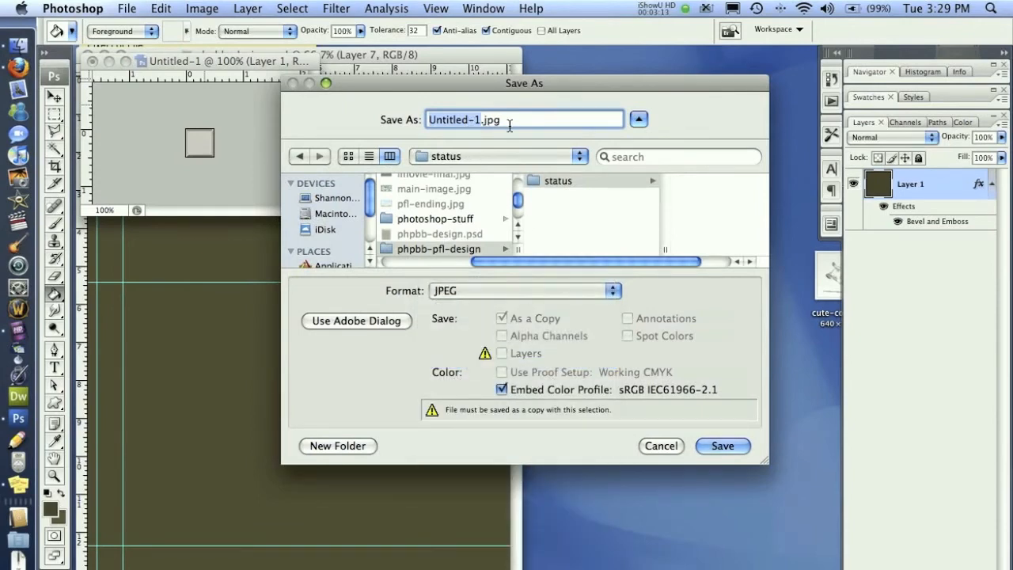
{"action": "left_click", "coordinate": [722, 446]}
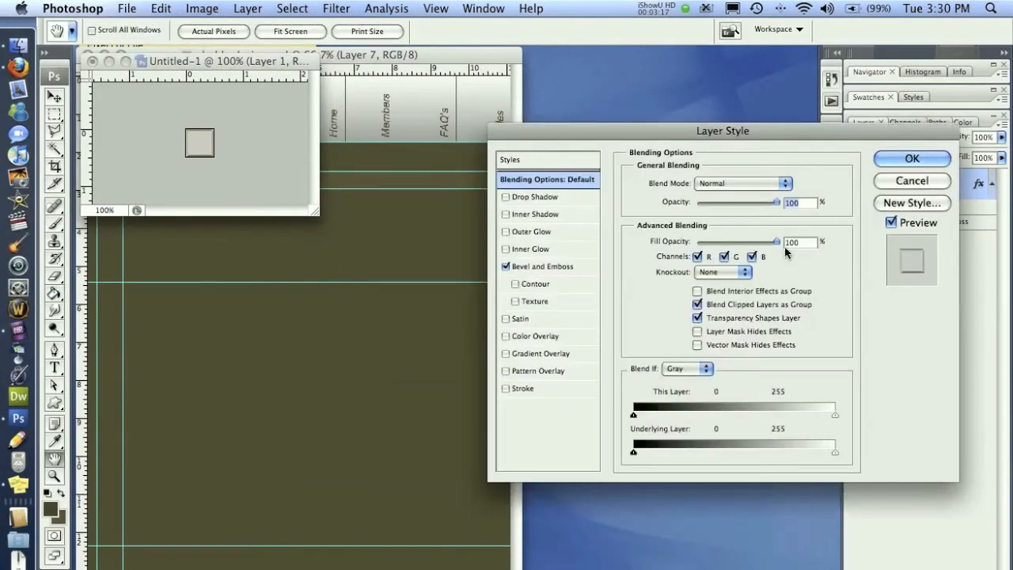
Adjust the Bevel and Emboss gloss contour so the square icon looks dark.
{"action": "left_click", "coordinate": [541, 265]}
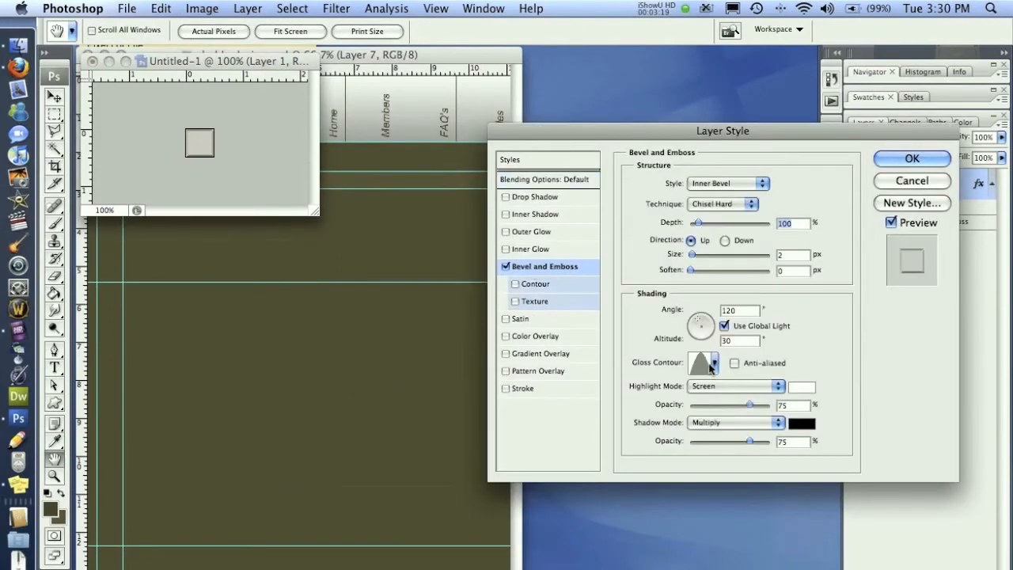
{"action": "left_click", "coordinate": [712, 362]}
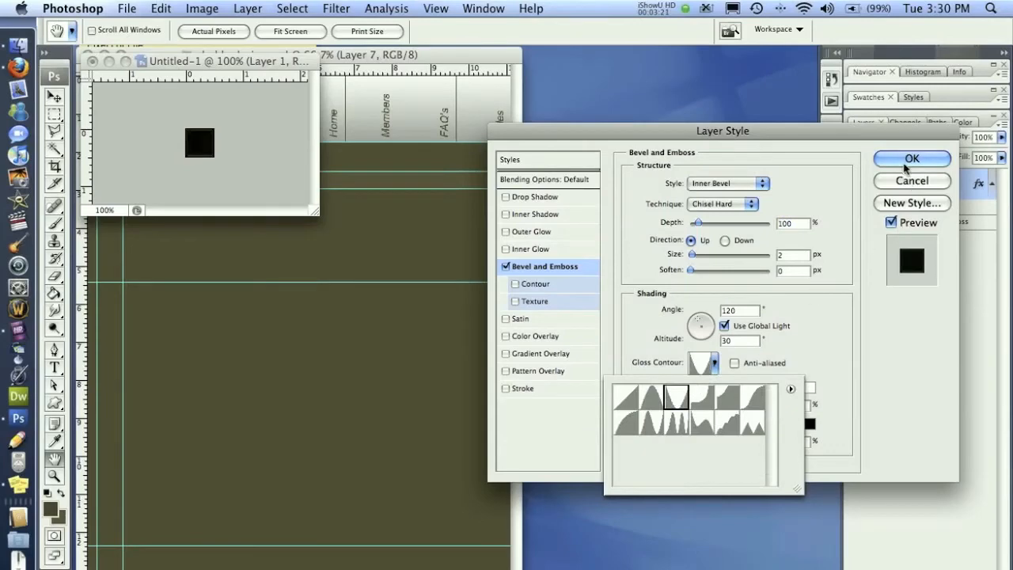
{"action": "left_click", "coordinate": [911, 158]}
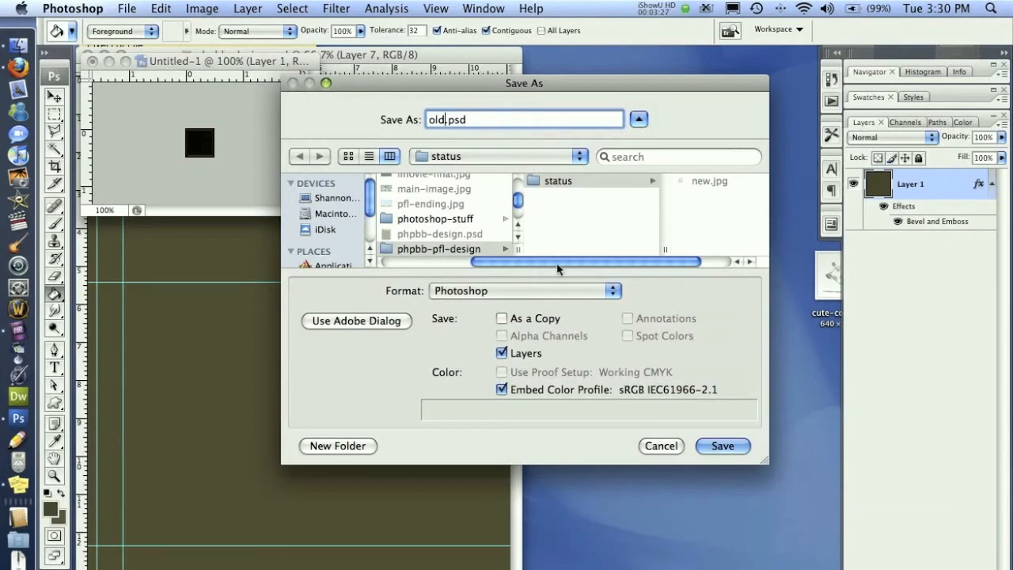
Save the dark square icon as old.jpg in the status folder at JPEG quality 12.
{"action": "left_click", "coordinate": [524, 291]}
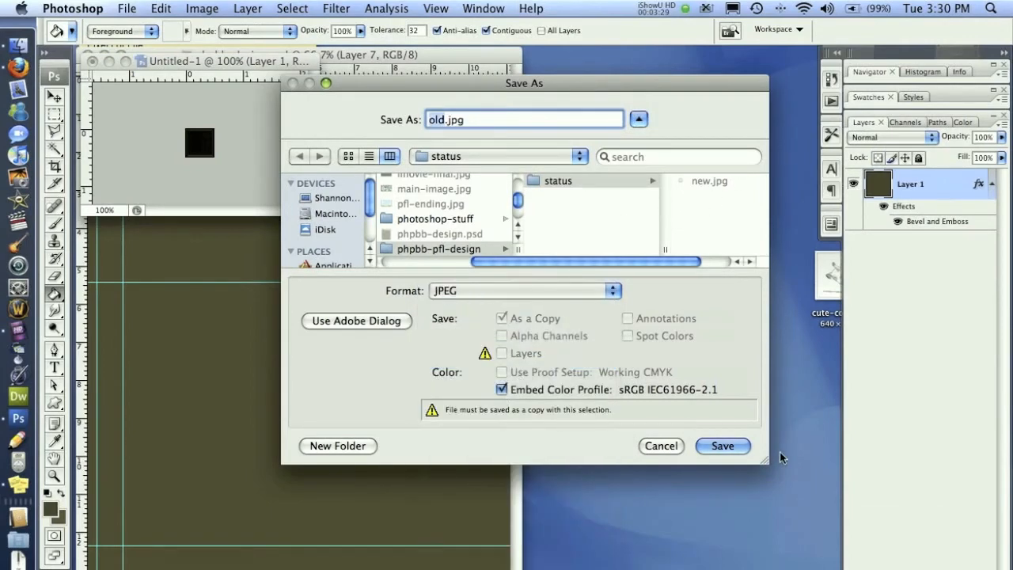
{"action": "left_click", "coordinate": [722, 446]}
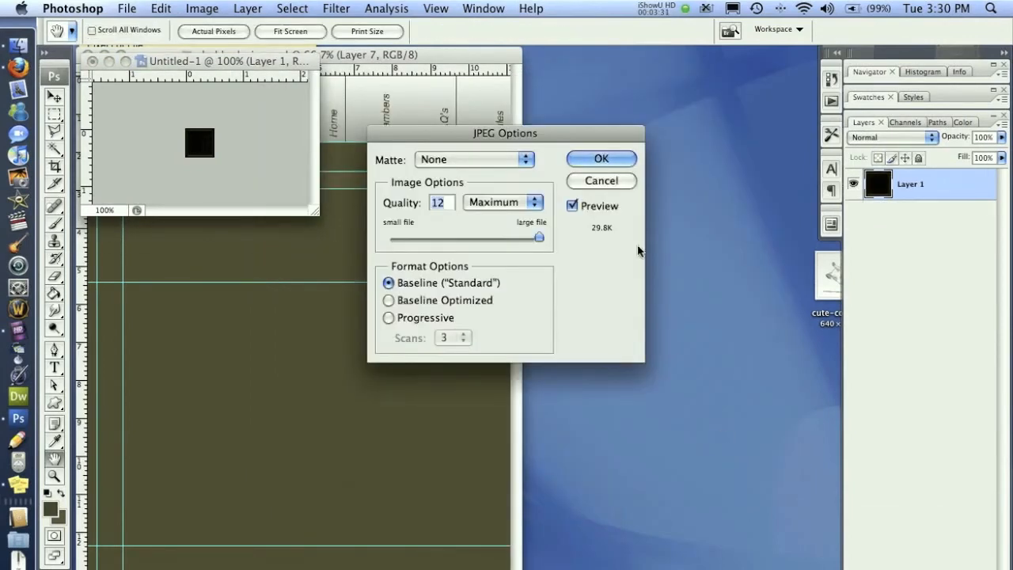
{"action": "left_click", "coordinate": [600, 158]}
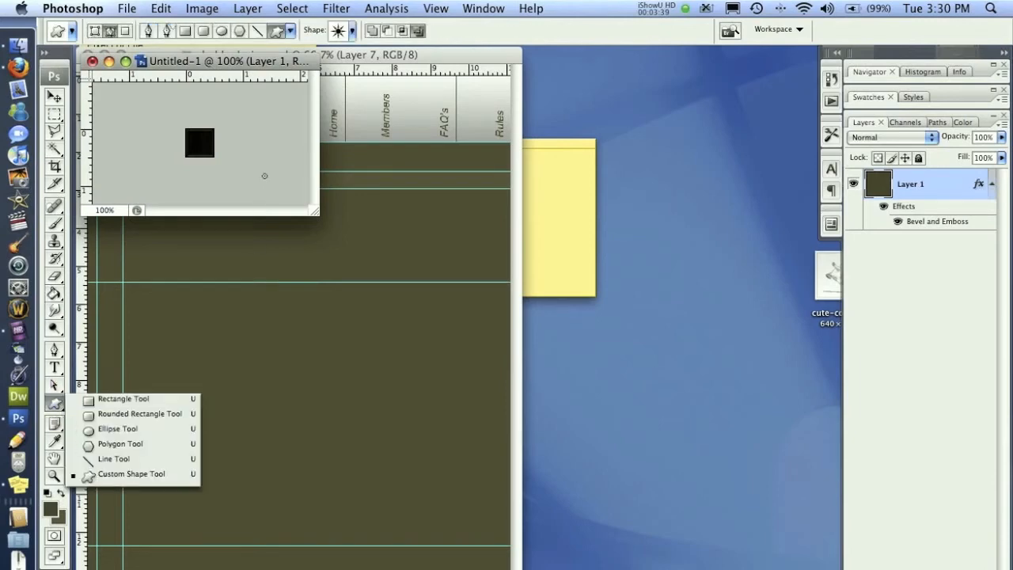
Add an 'X' text layer over the black square at a larger font size.
{"action": "left_click", "coordinate": [54, 367]}
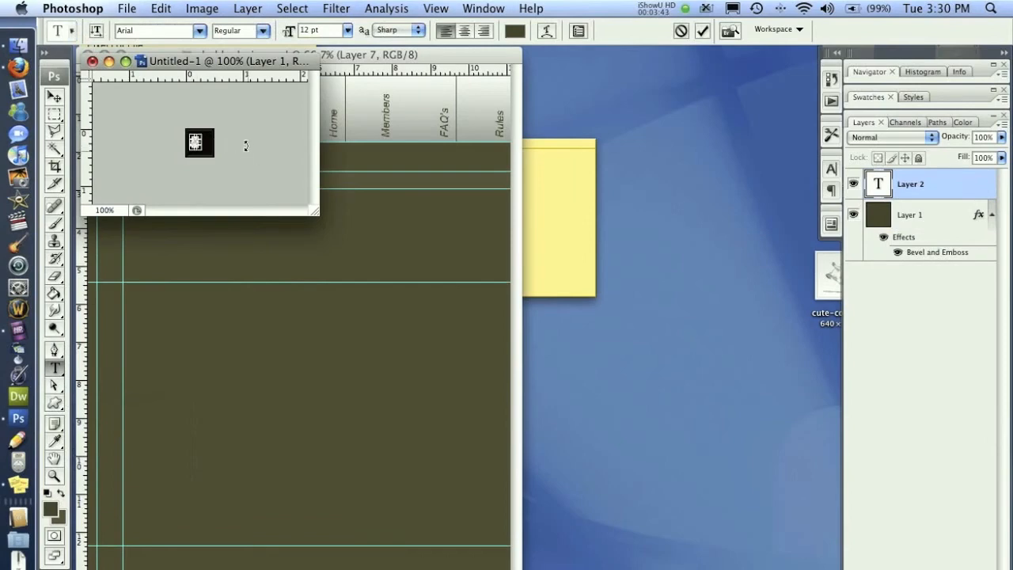
{"action": "triple_click", "coordinate": [309, 30]}
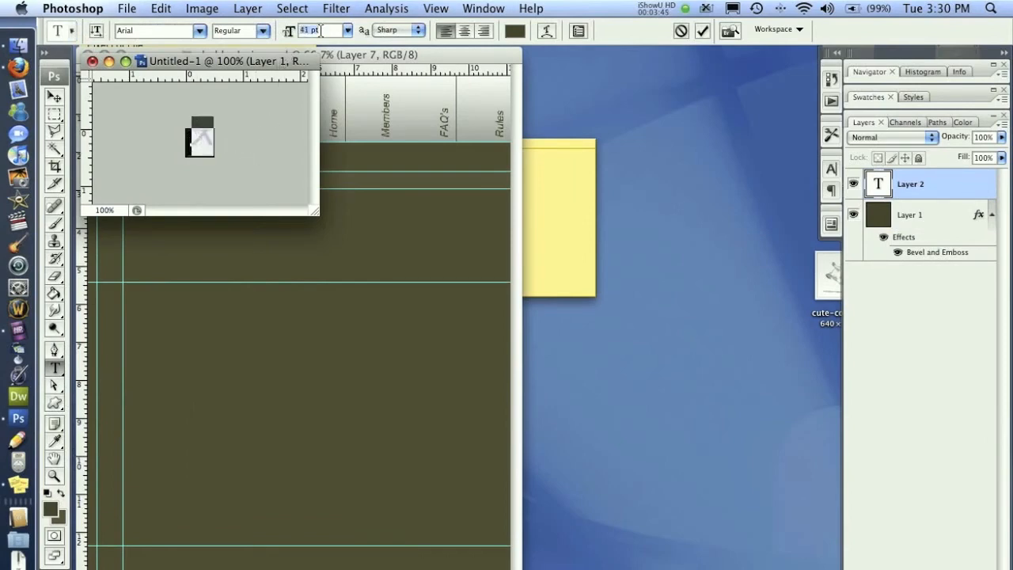
{"action": "left_click", "coordinate": [53, 97]}
{"action": "type", "text": "closed.psd"}
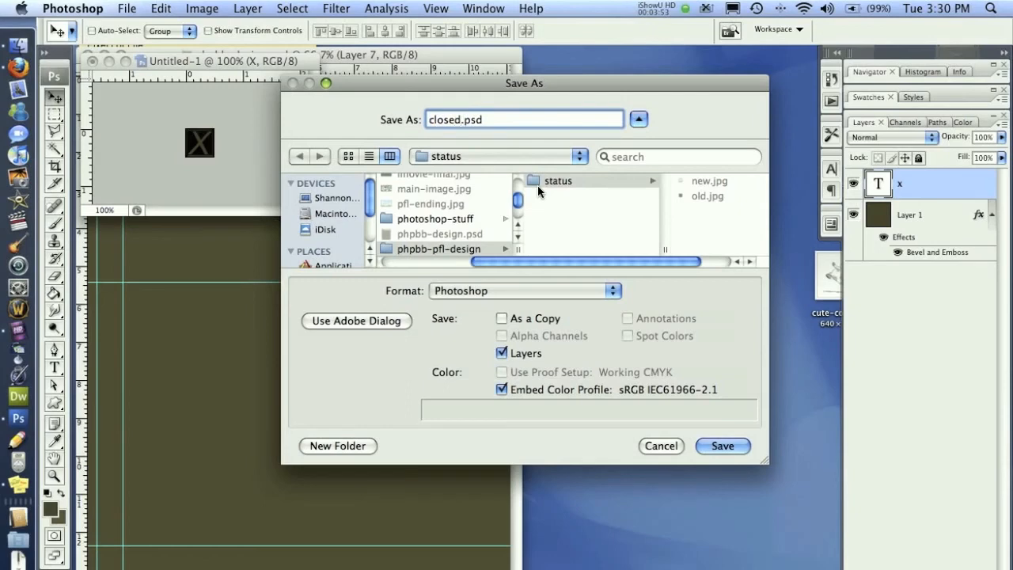
Save the X icon as closed.jpg in JPEG format, accepting the quality settings.
{"action": "left_click", "coordinate": [524, 291]}
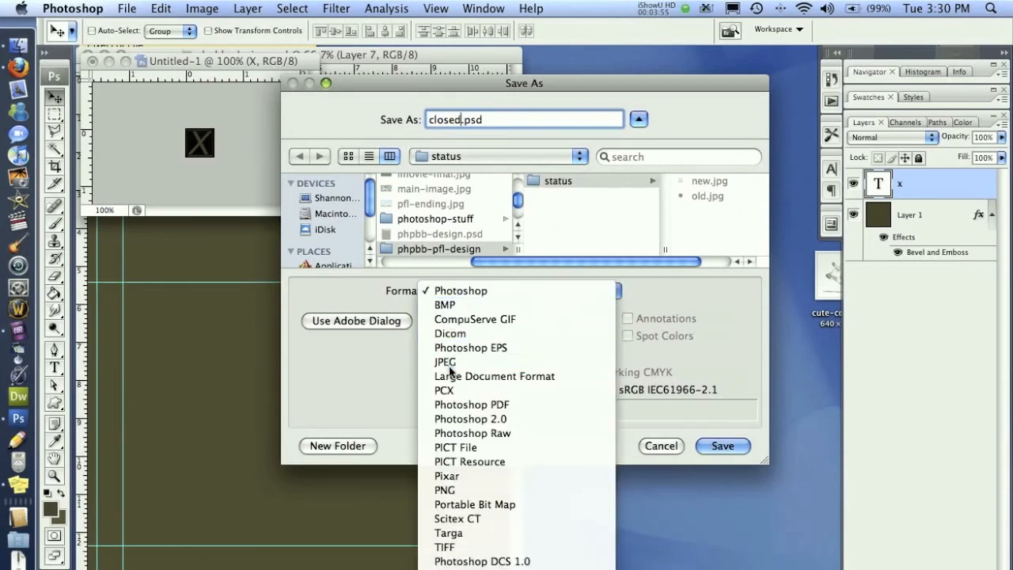
{"action": "left_click", "coordinate": [445, 360]}
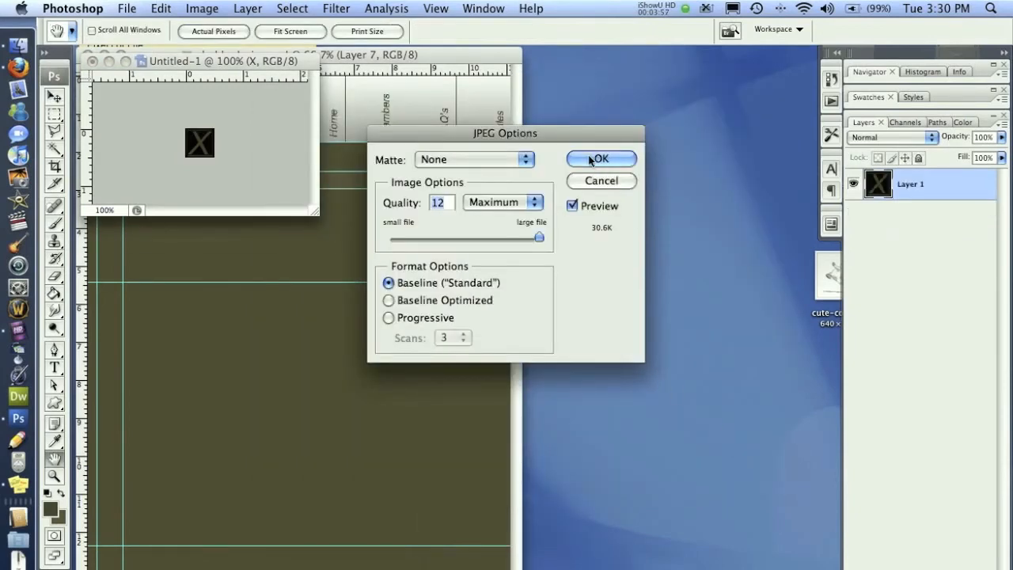
{"action": "left_click", "coordinate": [601, 158]}
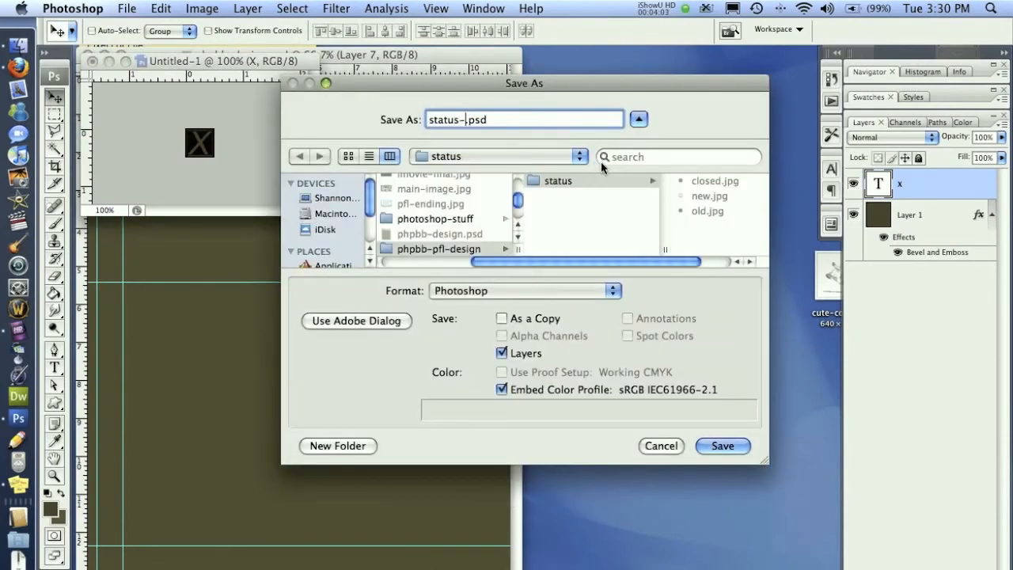
Save the layered icon as status-icons.psd with Maximize Compatibility.
{"action": "left_click", "coordinate": [722, 446]}
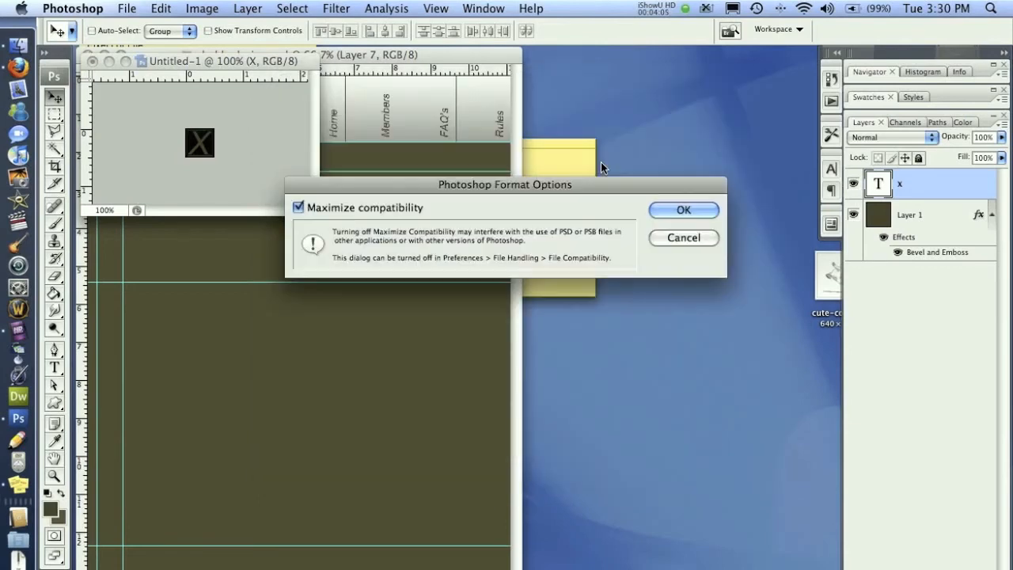
{"action": "left_click", "coordinate": [684, 209]}
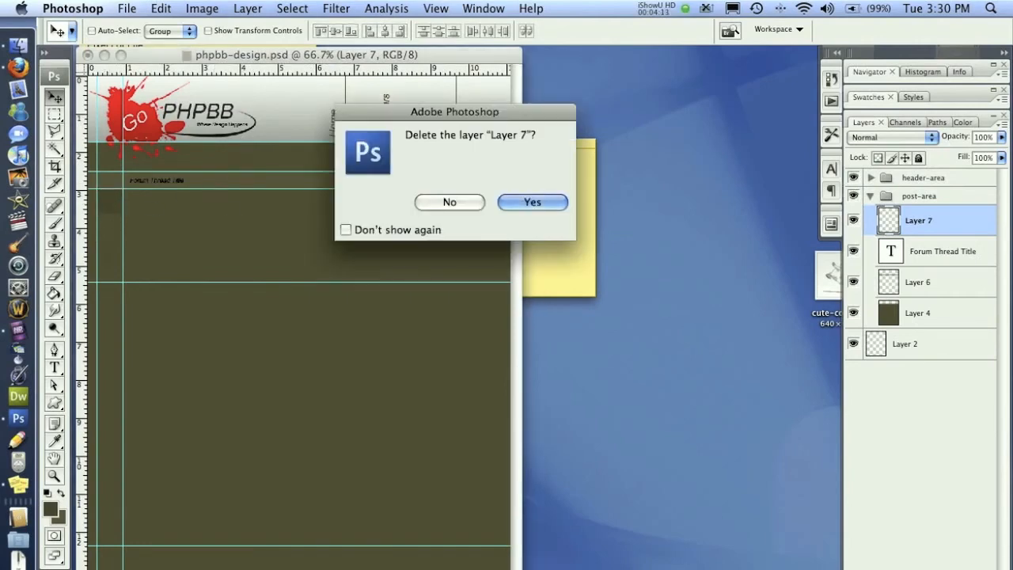
Confirm deleting Layer 7 from the post-area group.
{"action": "left_click", "coordinate": [532, 202]}
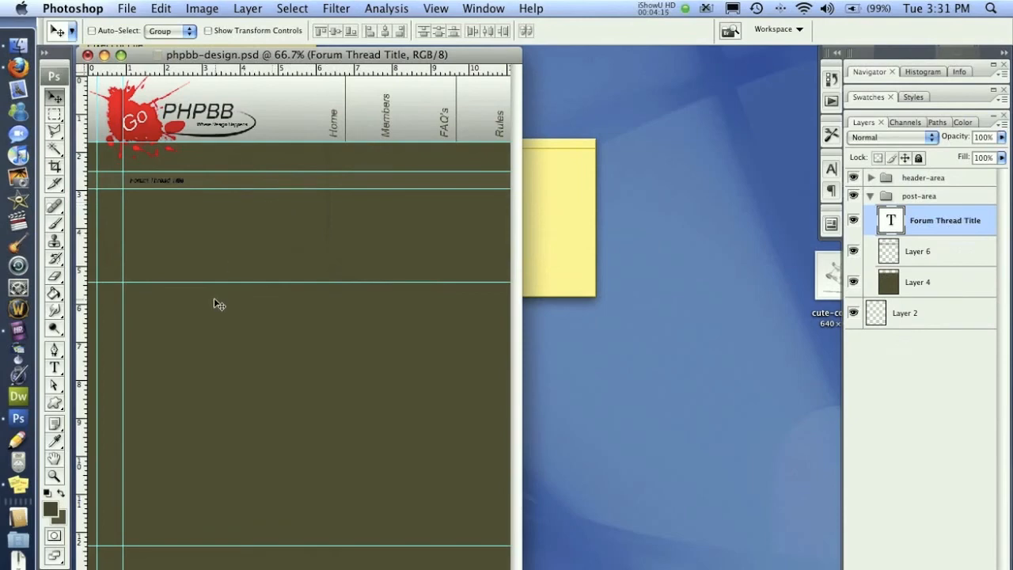
{"action": "mouse_move", "coordinate": [296, 202]}
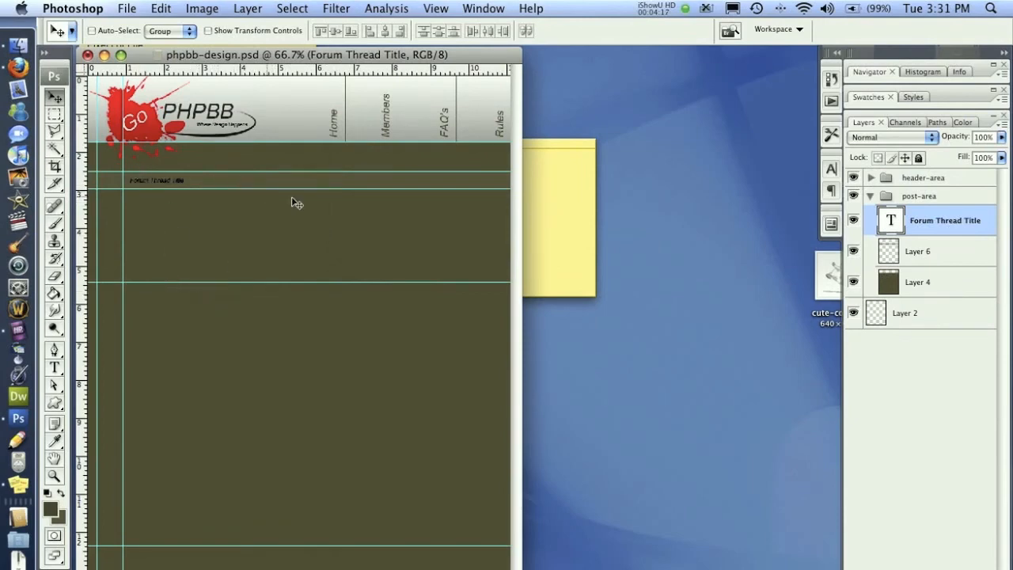
{"action": "mouse_move", "coordinate": [190, 172]}
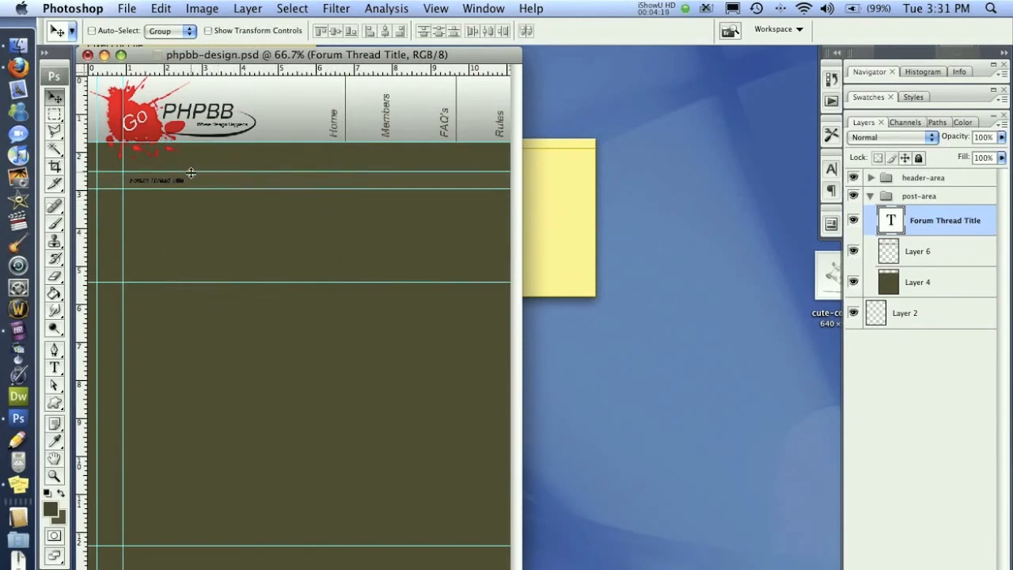
{"action": "mouse_move", "coordinate": [174, 505]}
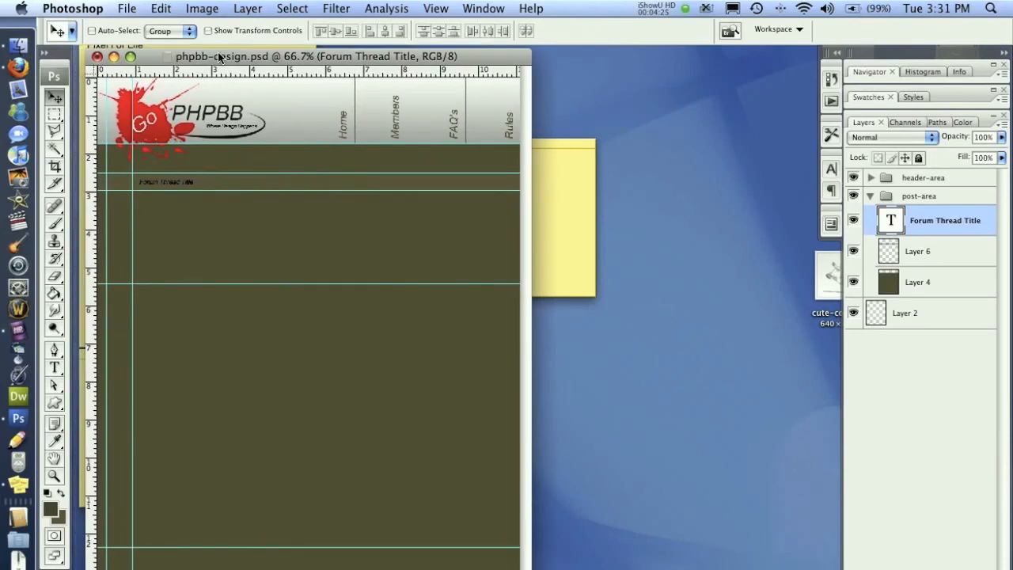
{"action": "mouse_move", "coordinate": [231, 172]}
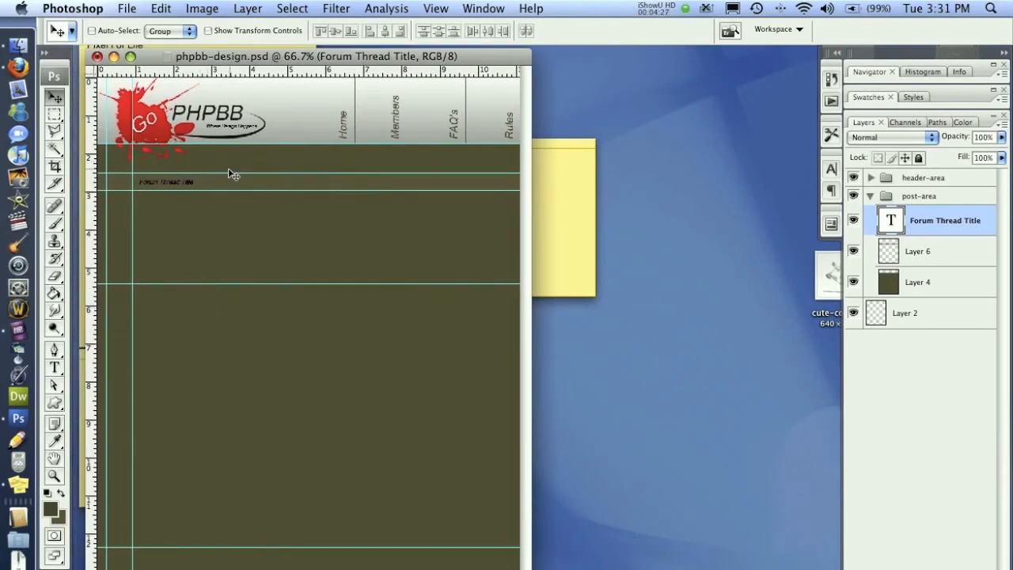